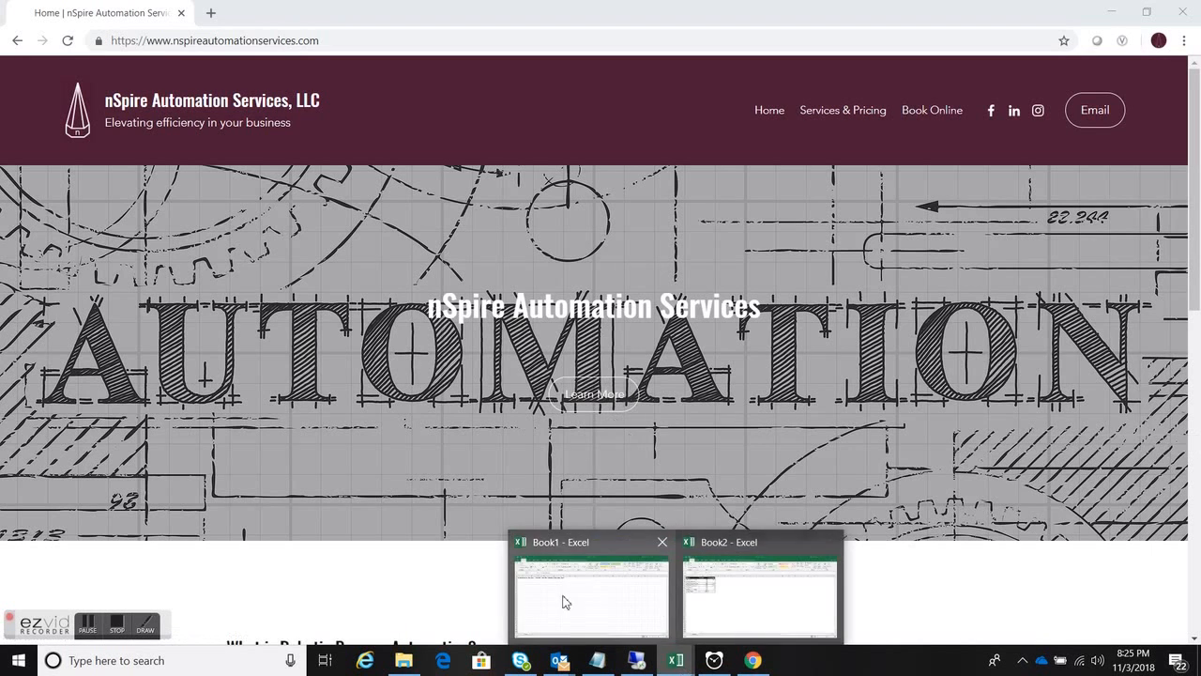
- Bring up the Book1 invoice header sheet with the Invoices PDF folder beside it
click(591, 597)
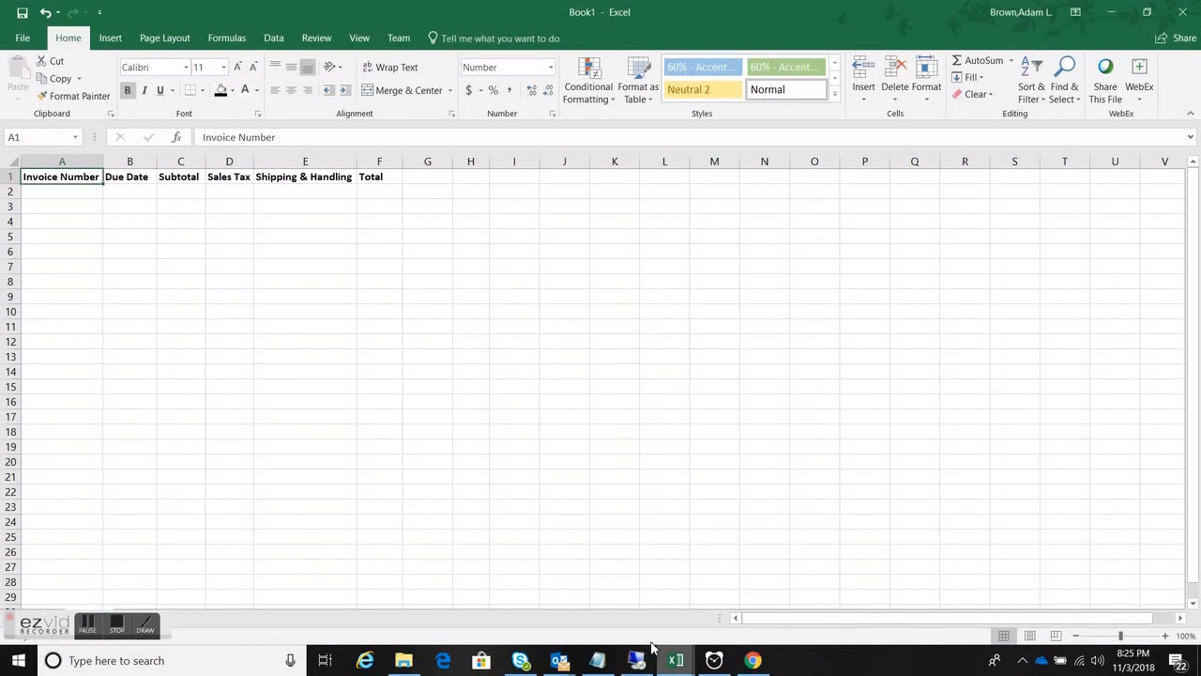
click(404, 661)
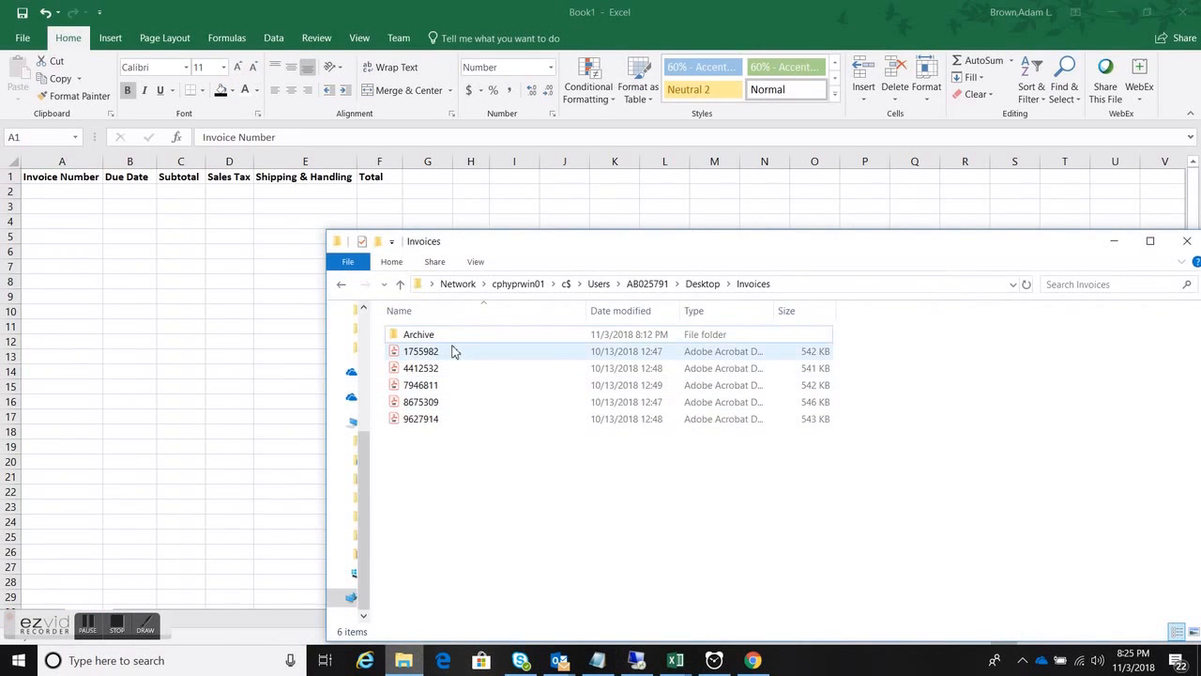
mouse_move(447, 355)
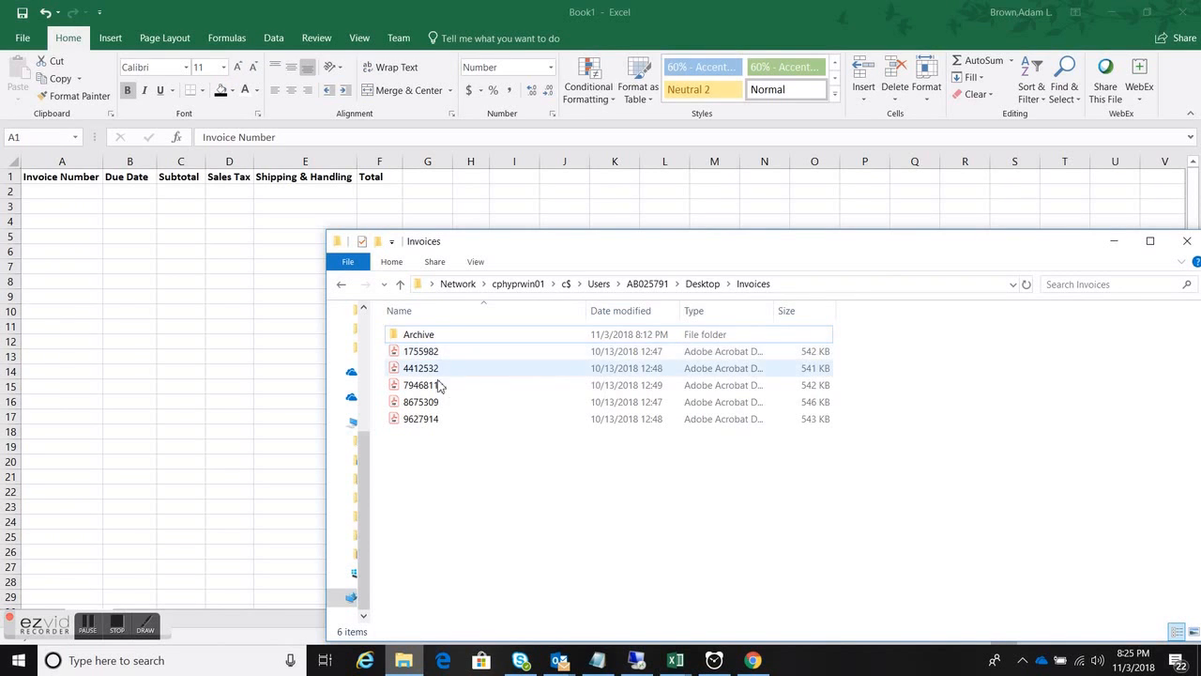
mouse_move(458, 360)
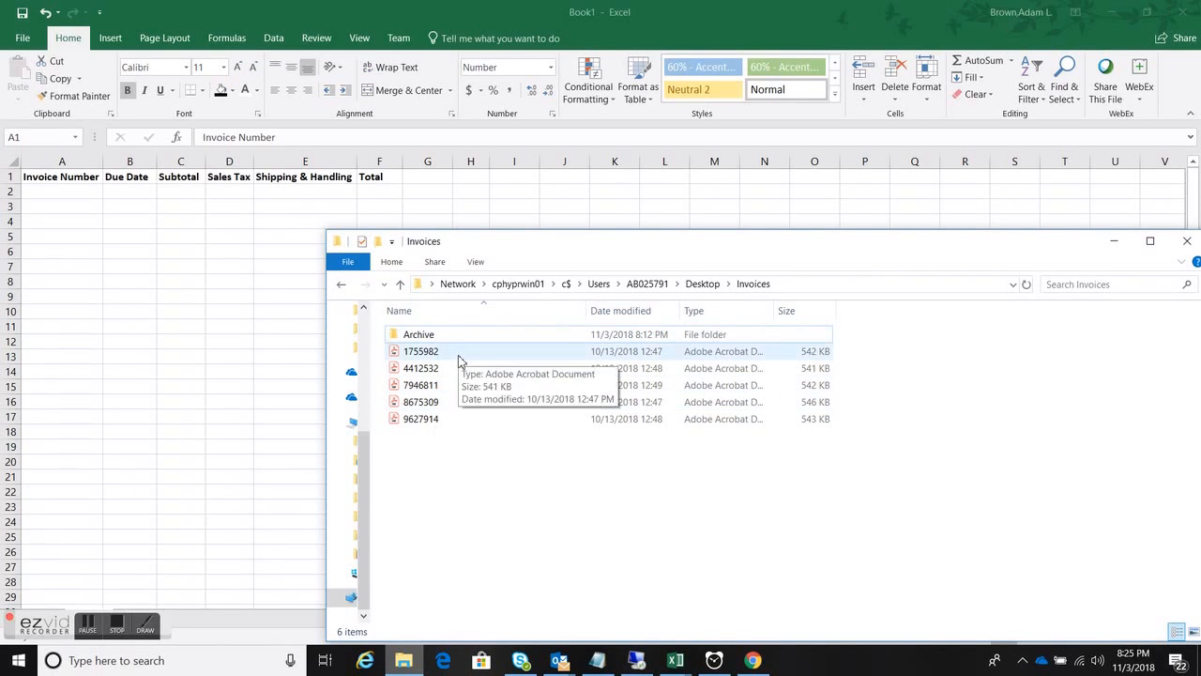
mouse_move(67, 191)
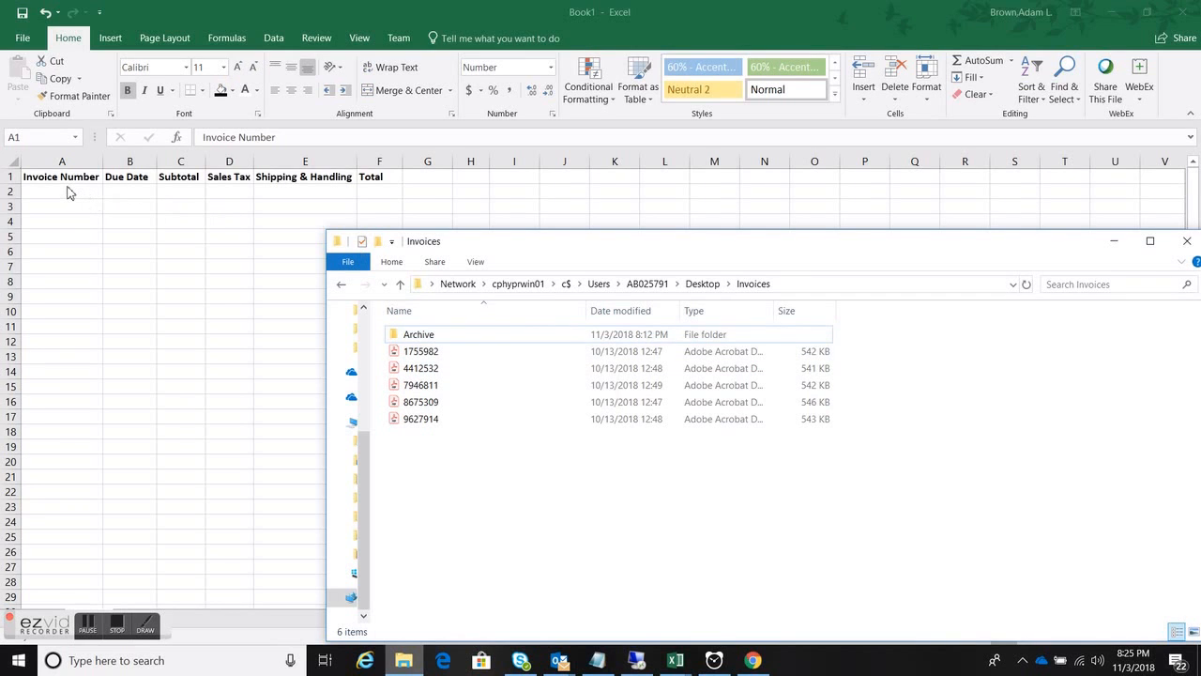
mouse_move(297, 202)
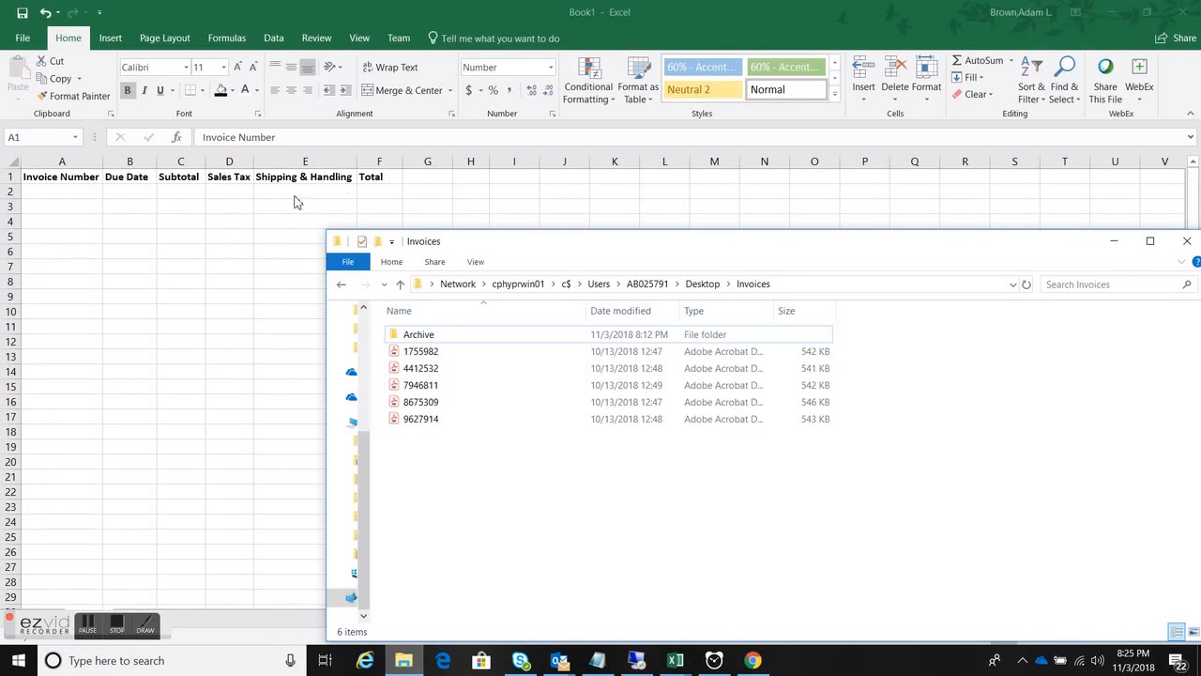
mouse_move(186, 178)
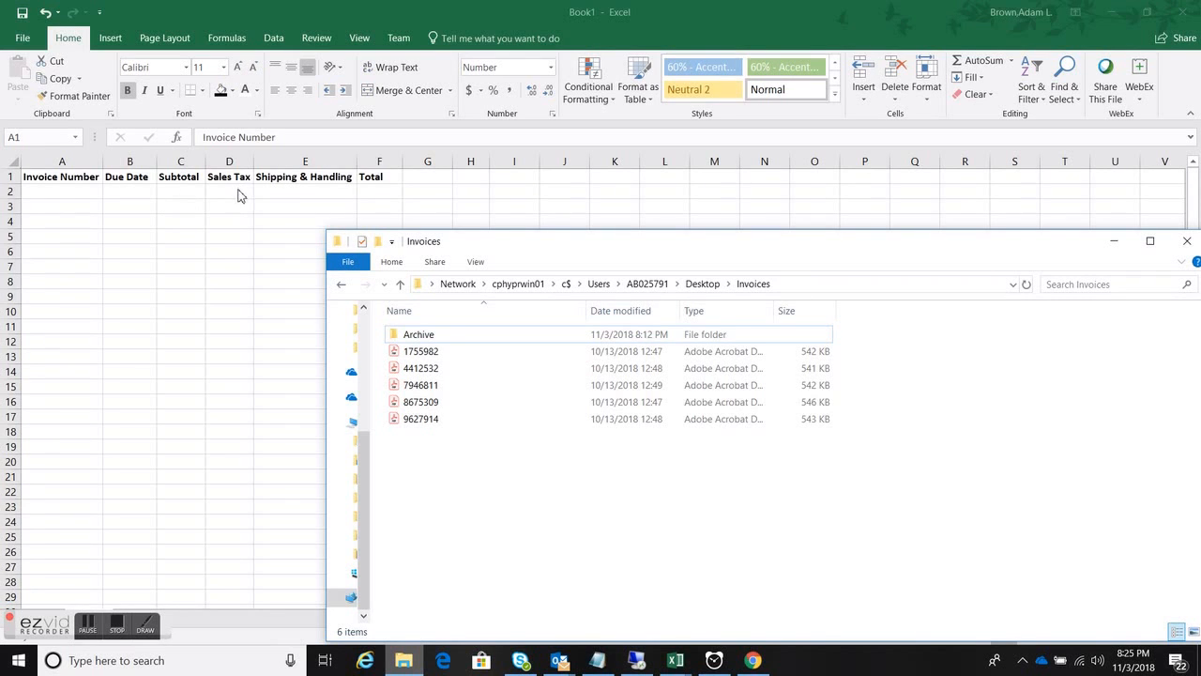
- Open 1755982.pdf in Acrobat Reader and select its invoice number 1755982
click(420, 351)
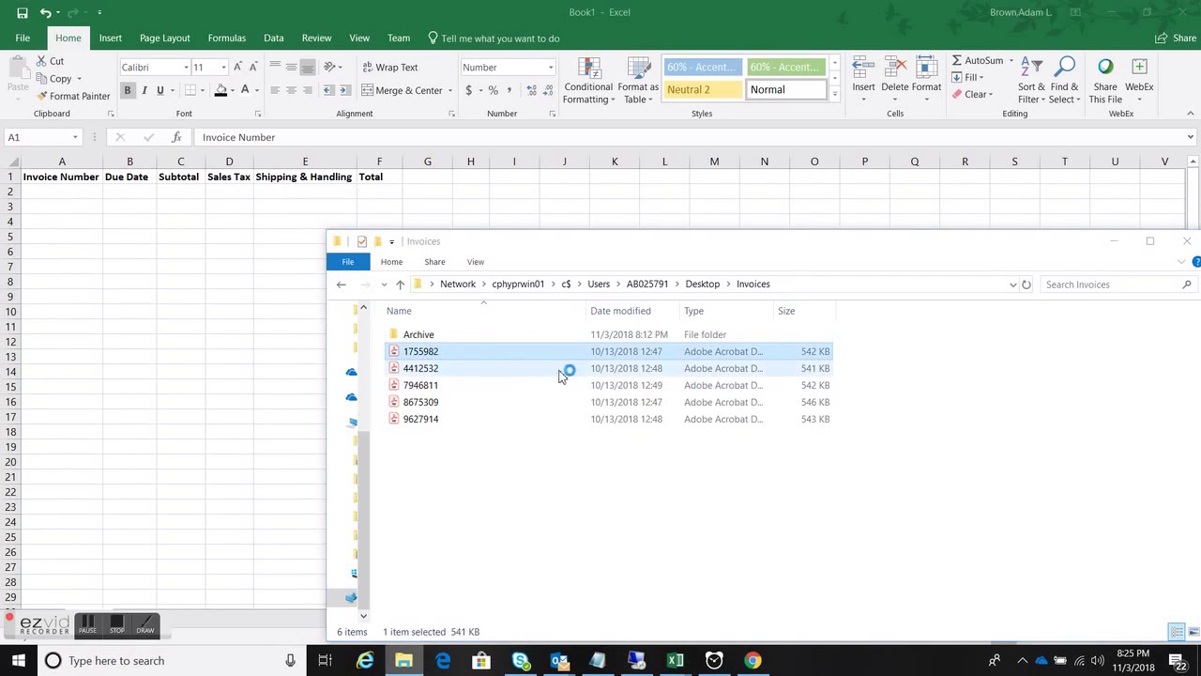
double_click(421, 351)
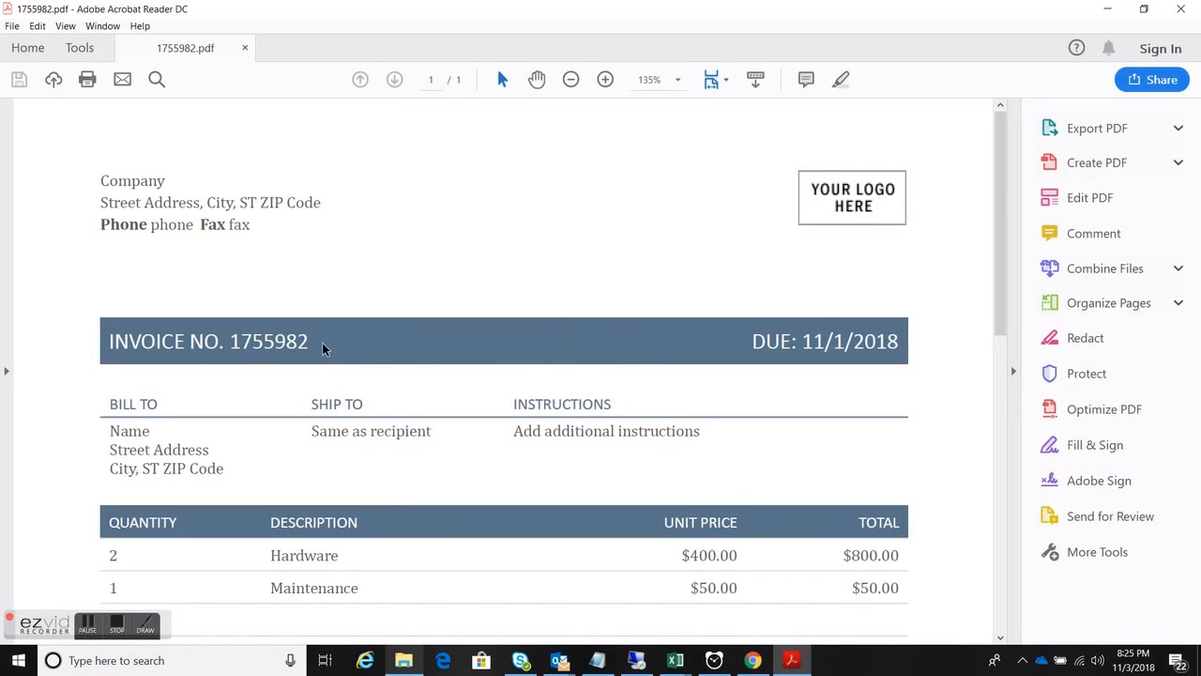
click(1179, 127)
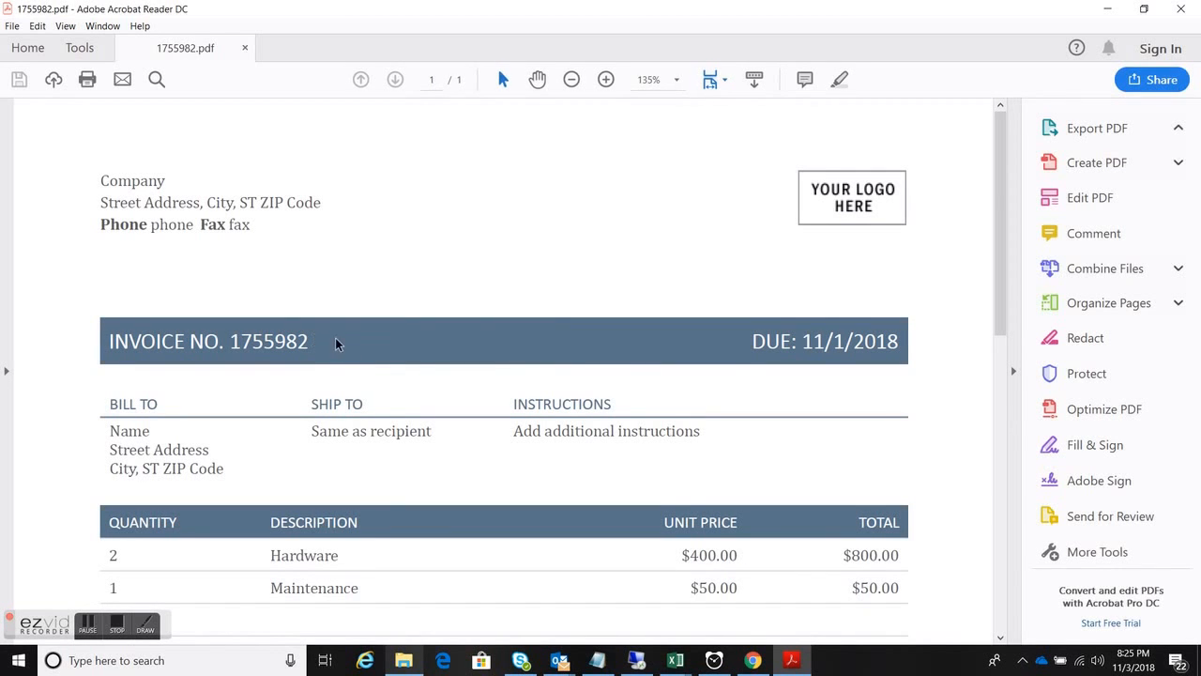
click(1097, 127)
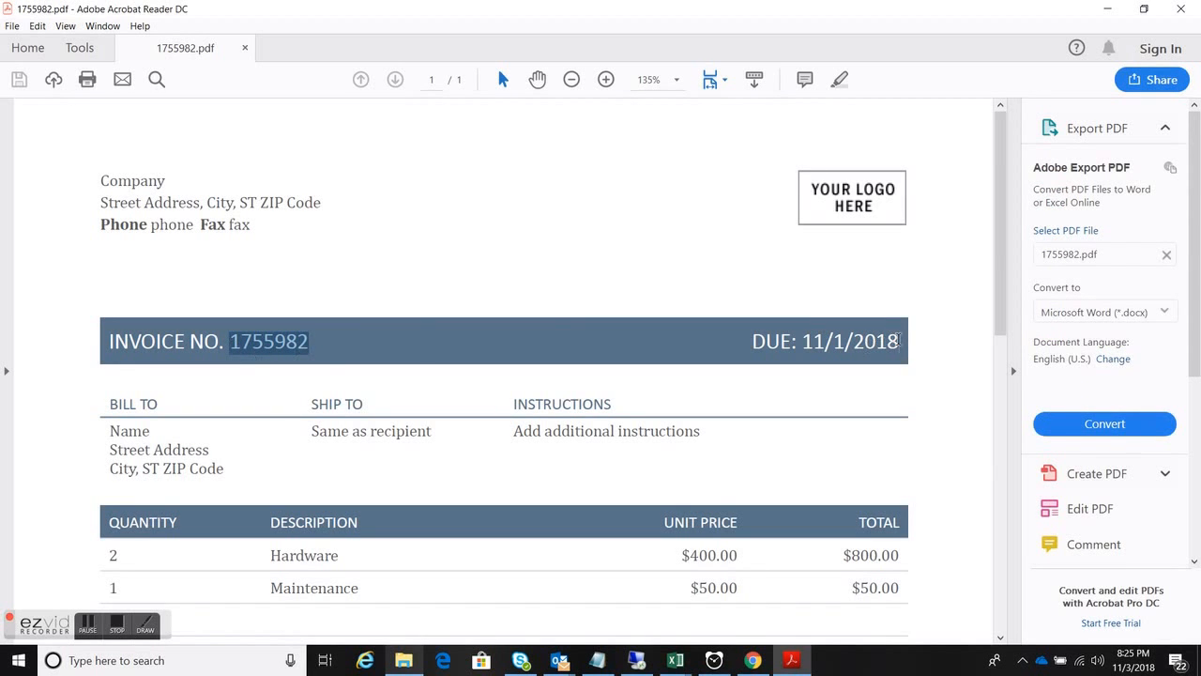
- Scroll through the invoice to find the $850.00 subtotal, $68.00 tax and $918.00 total
scroll(down, 3)
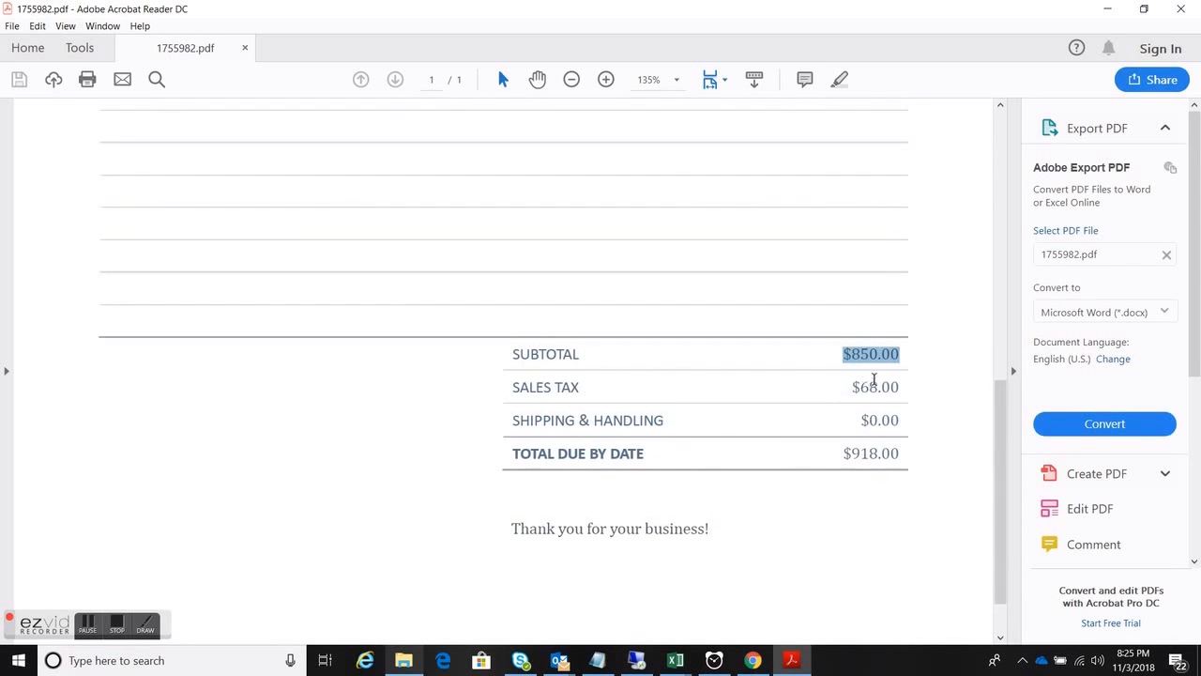
scroll(up, 3)
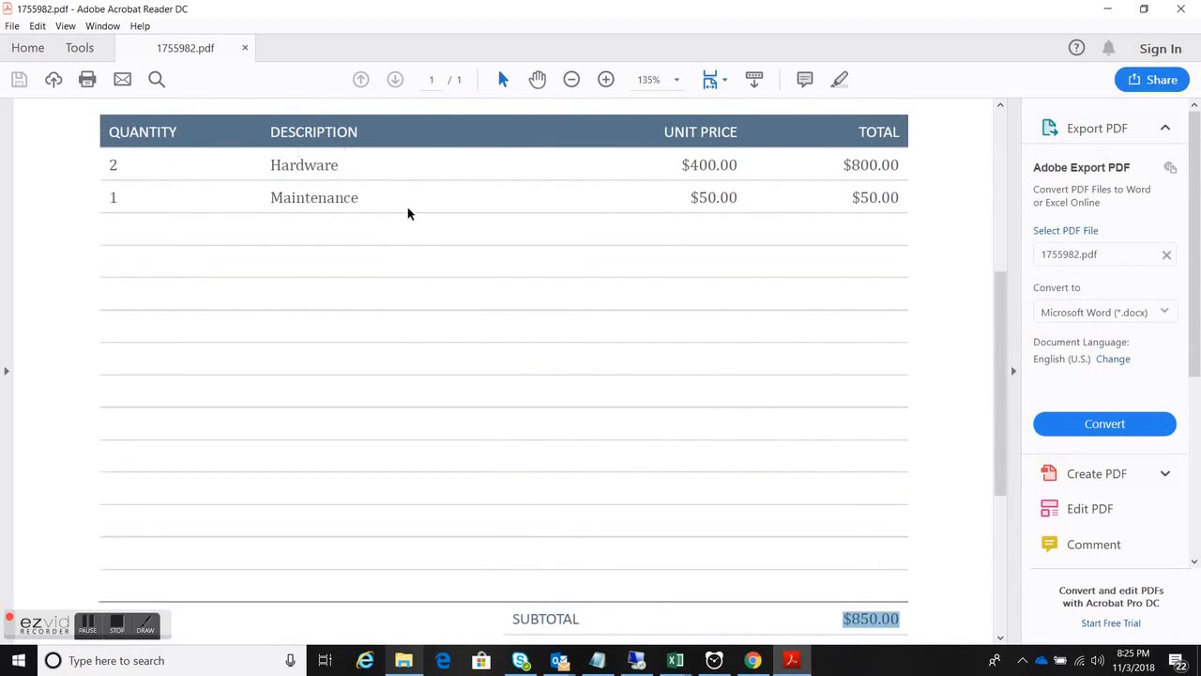
scroll(down, 3)
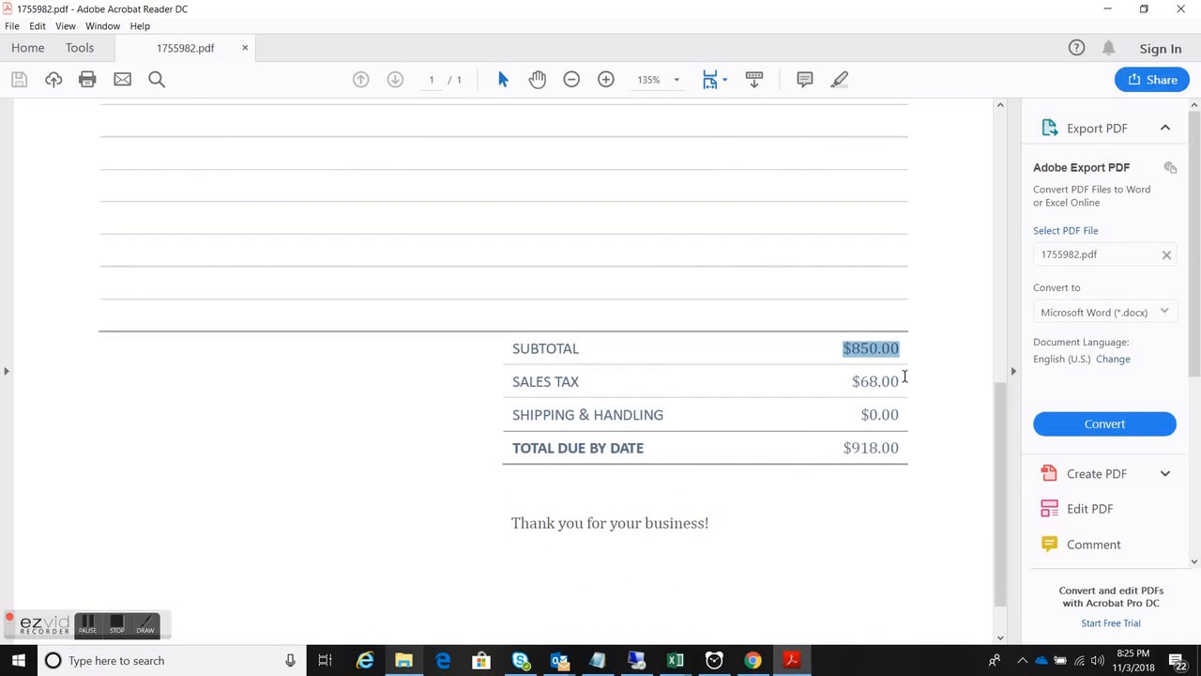
mouse_move(888, 440)
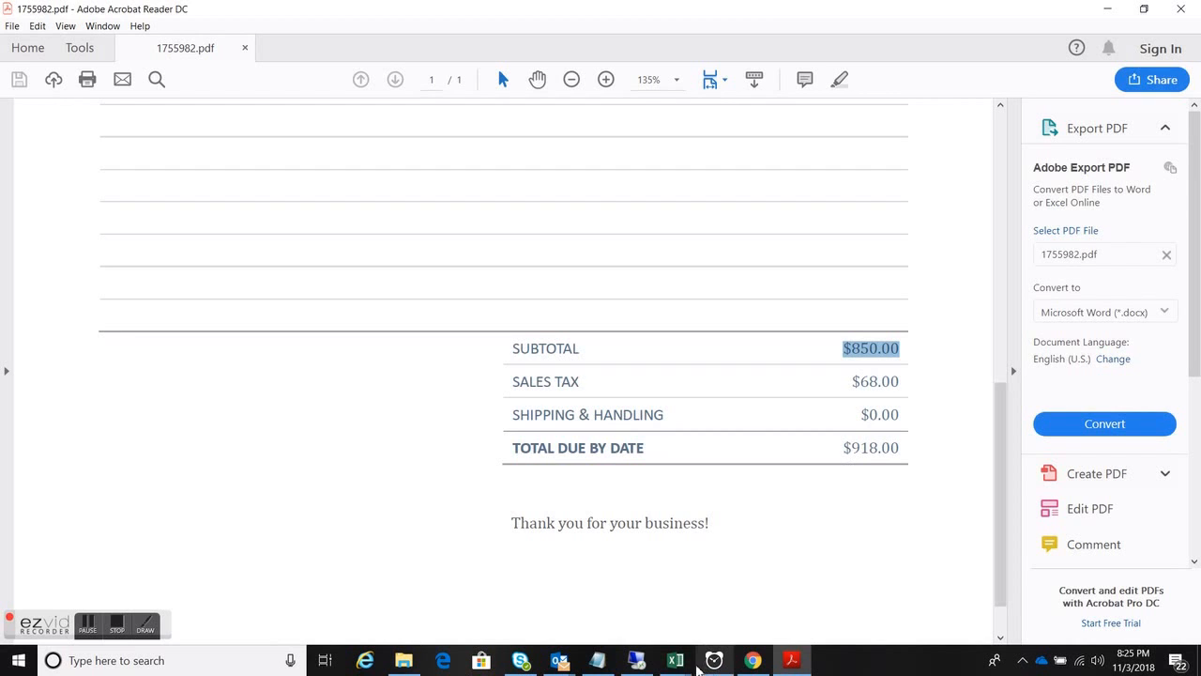
- Recheck invoice 1755982's number and due date, then return to the empty Excel sheet
click(676, 661)
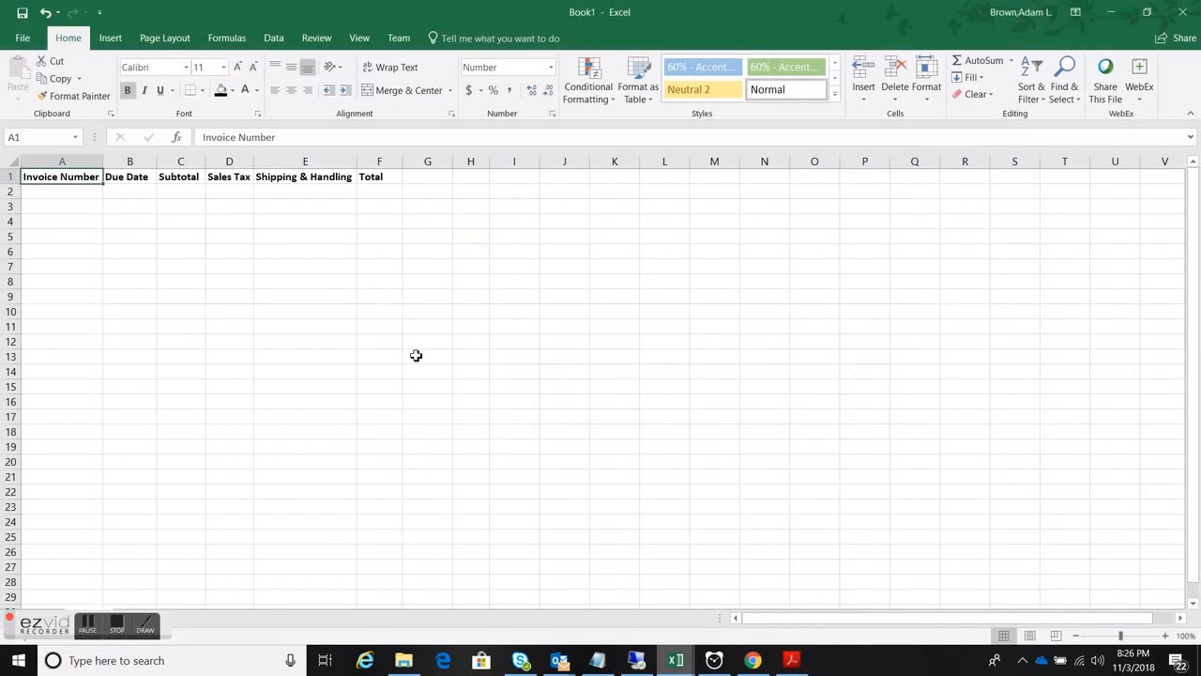
mouse_move(675, 648)
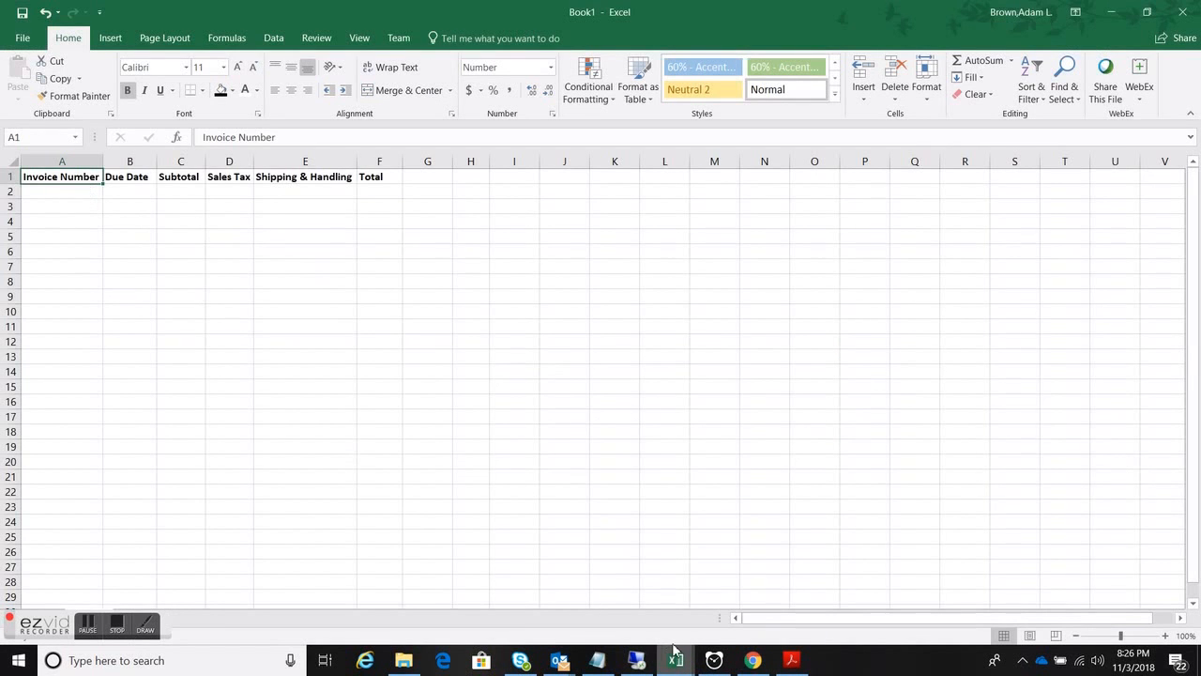
click(792, 661)
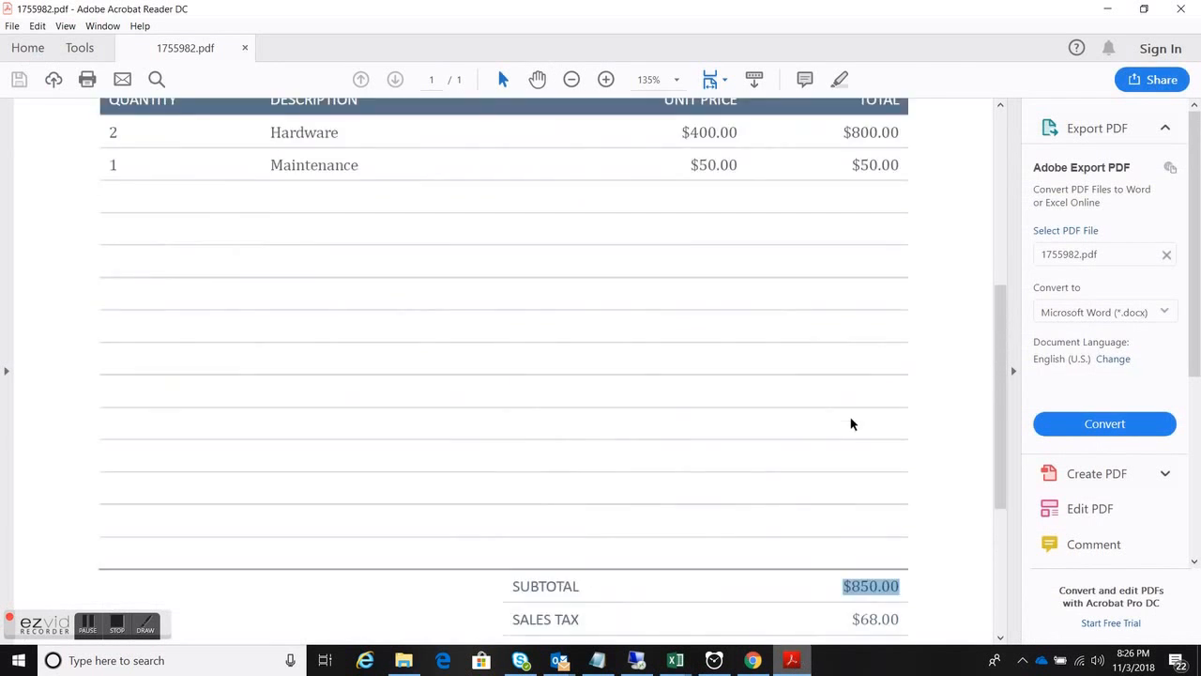
scroll(up, 3)
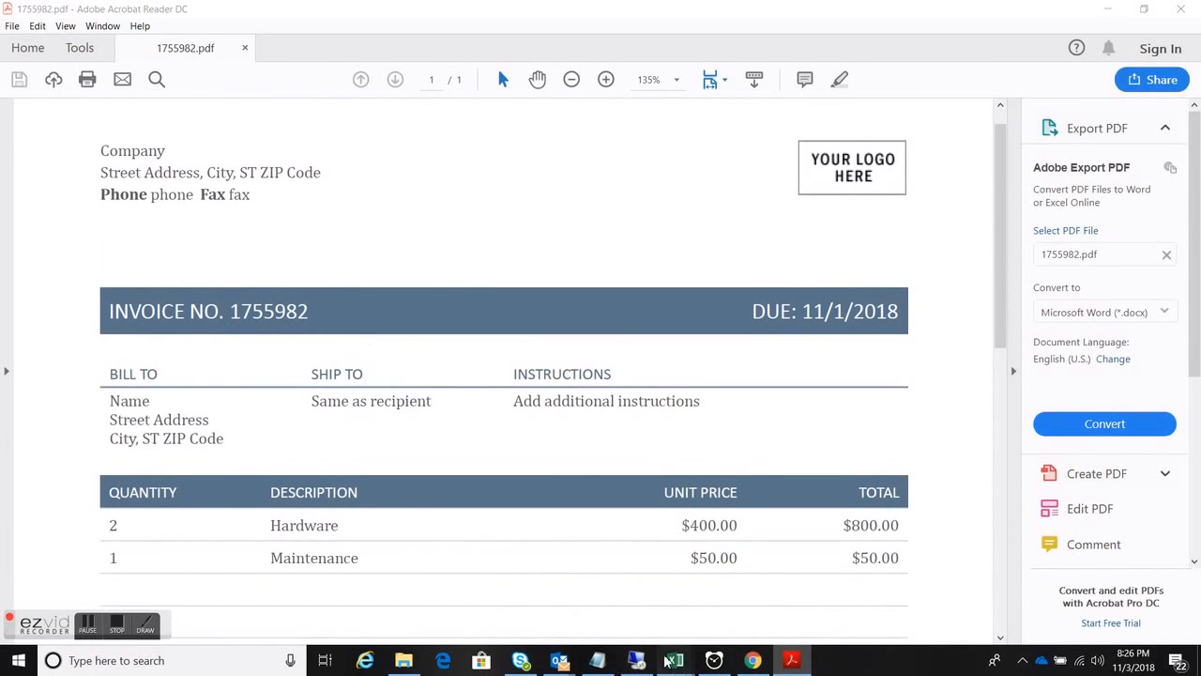
click(676, 661)
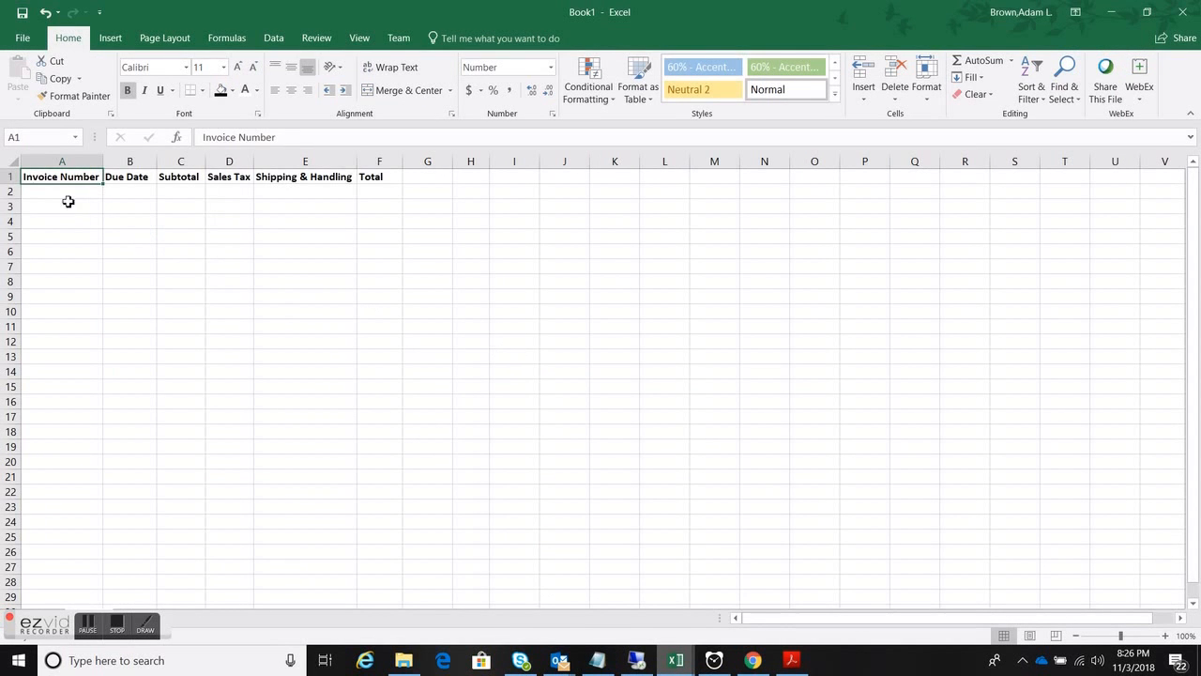
- Start the stopwatch and copy invoice 1755982's number and 11/1/2018 due date into row 2
click(713, 660)
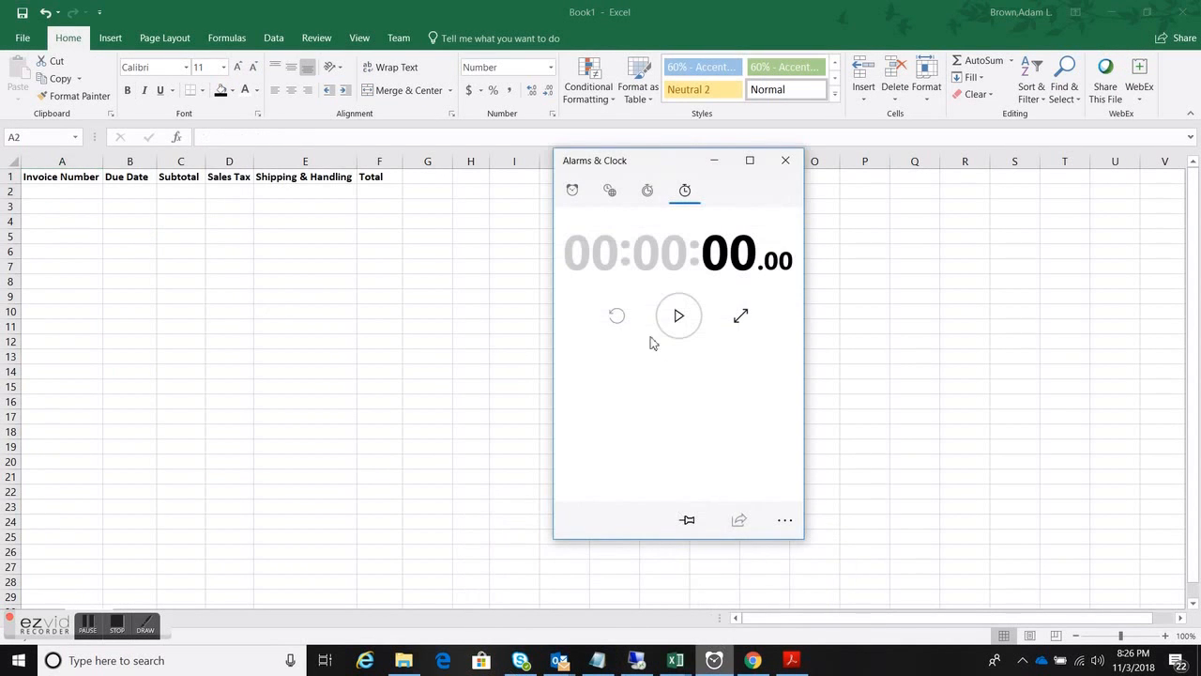
click(680, 315)
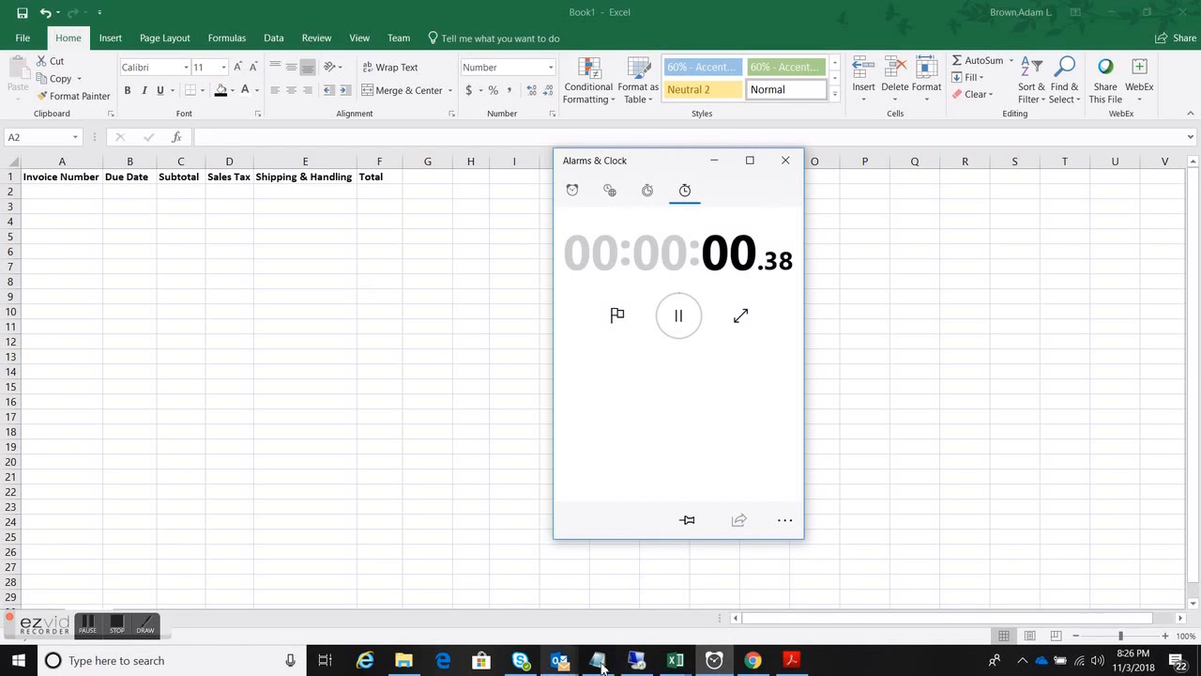
click(792, 661)
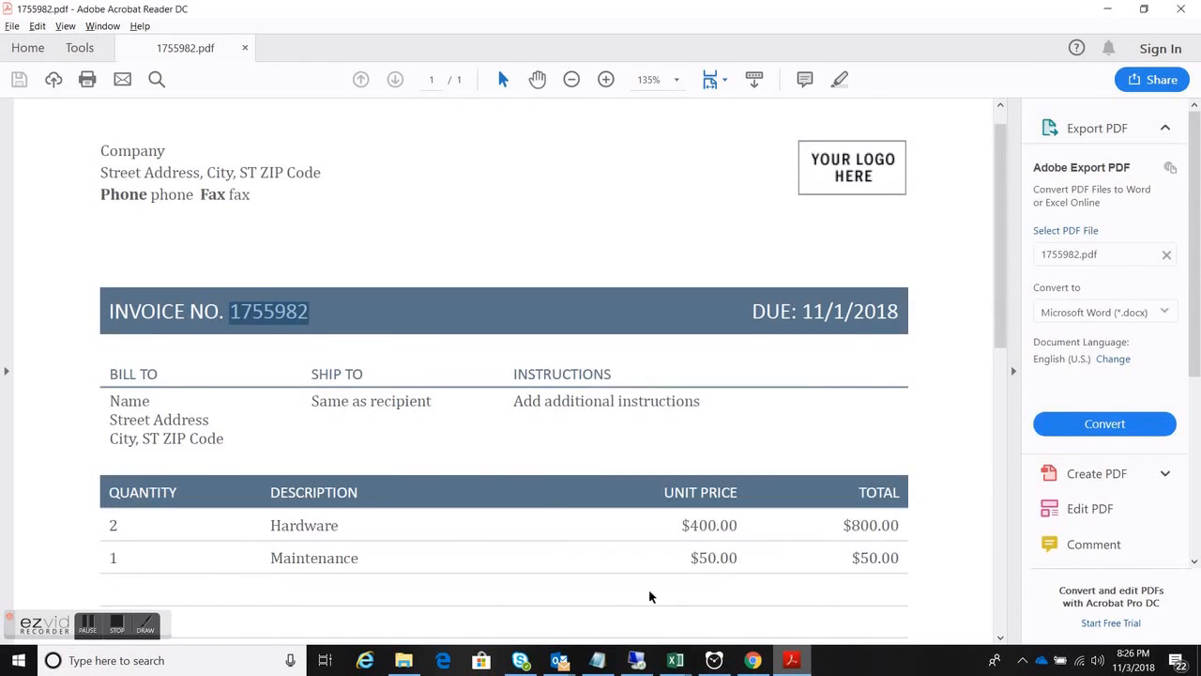
click(676, 661)
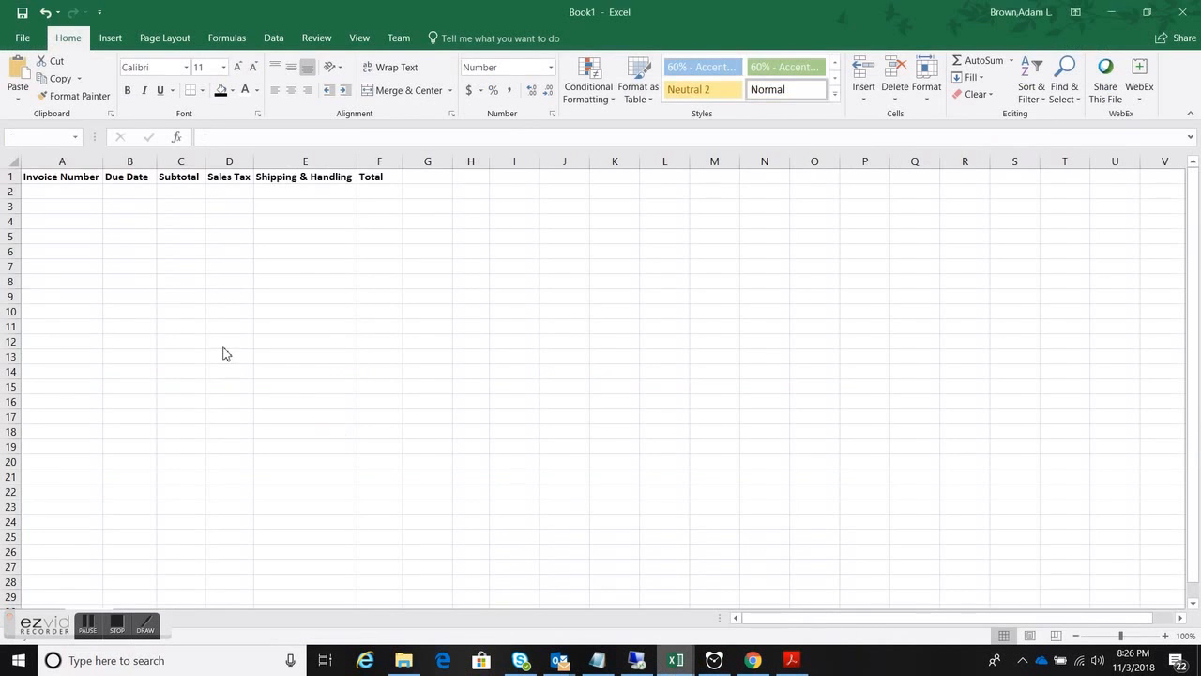
click(792, 661)
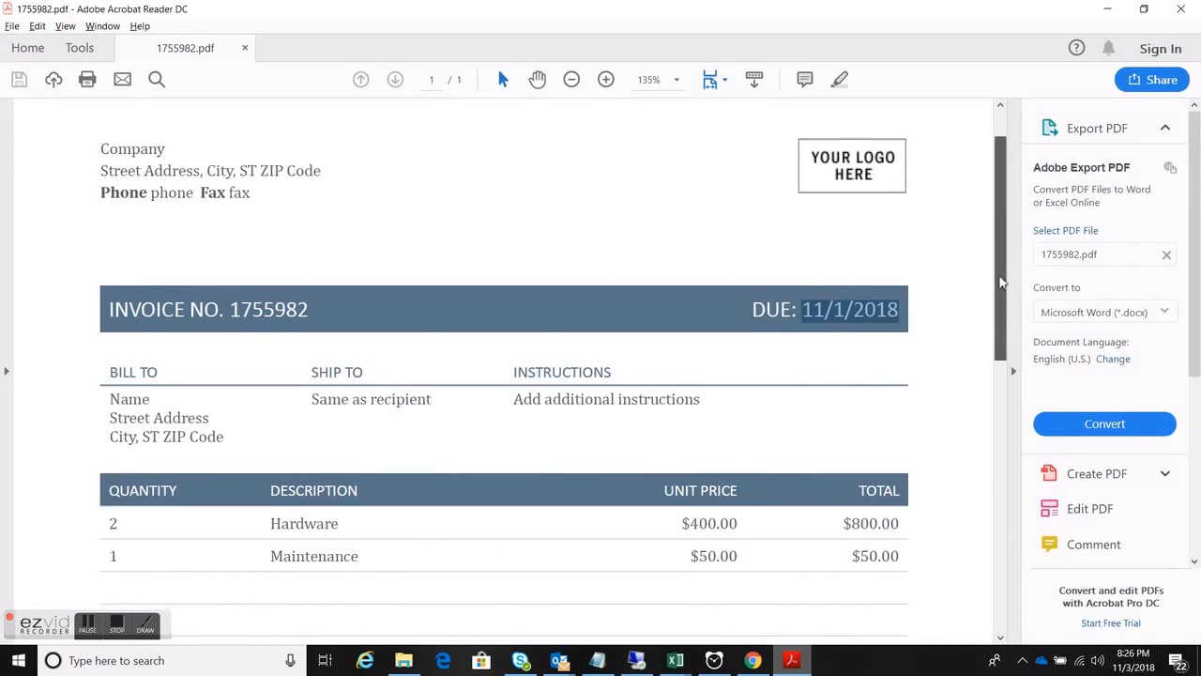
scroll(down, 3)
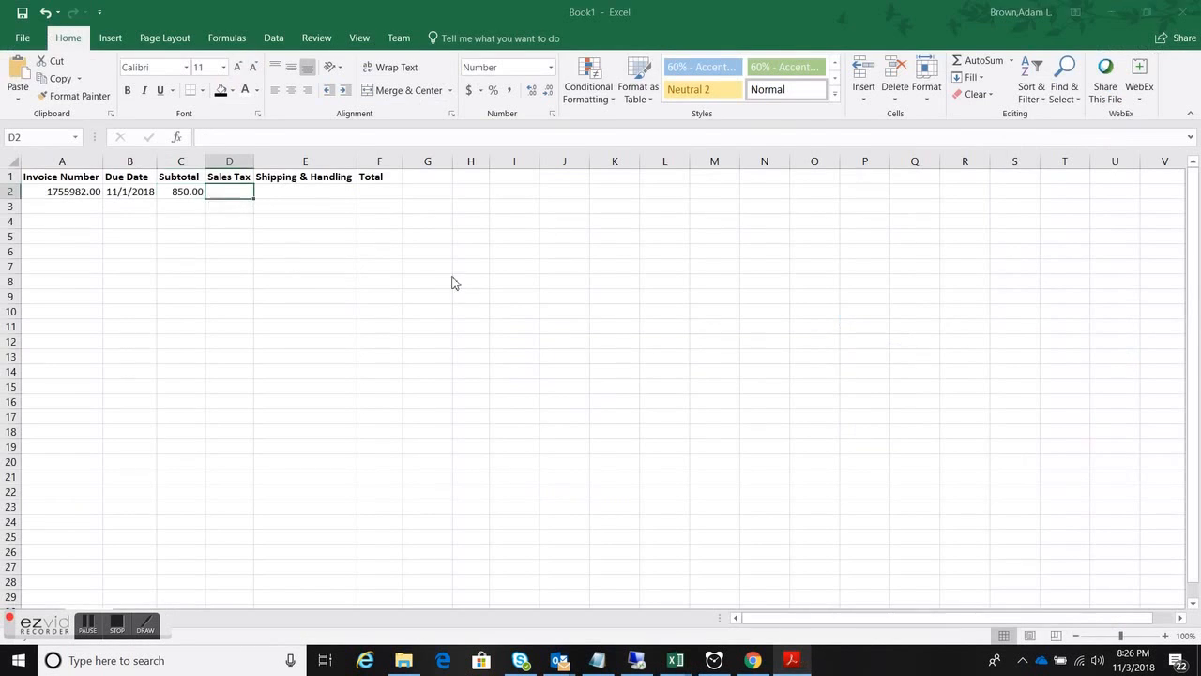
- Copy the 850.00 subtotal, 68.00 tax, 0.00 shipping and 918.00 total into row 2, then stop the timer
click(792, 661)
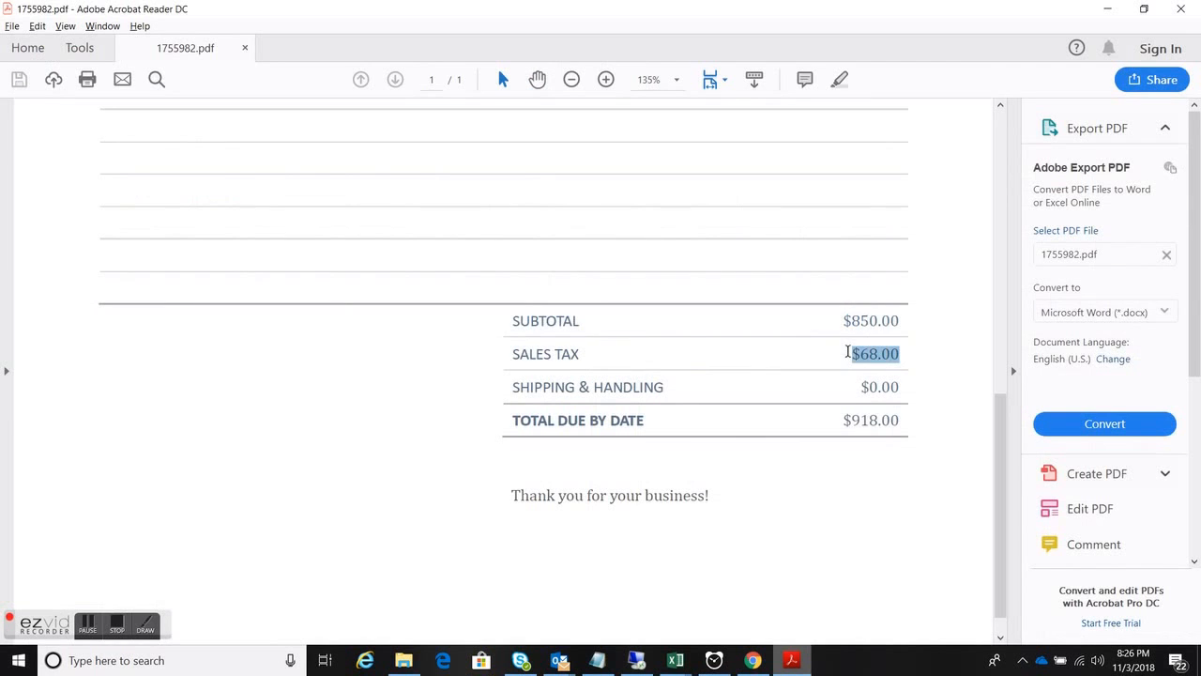
click(676, 661)
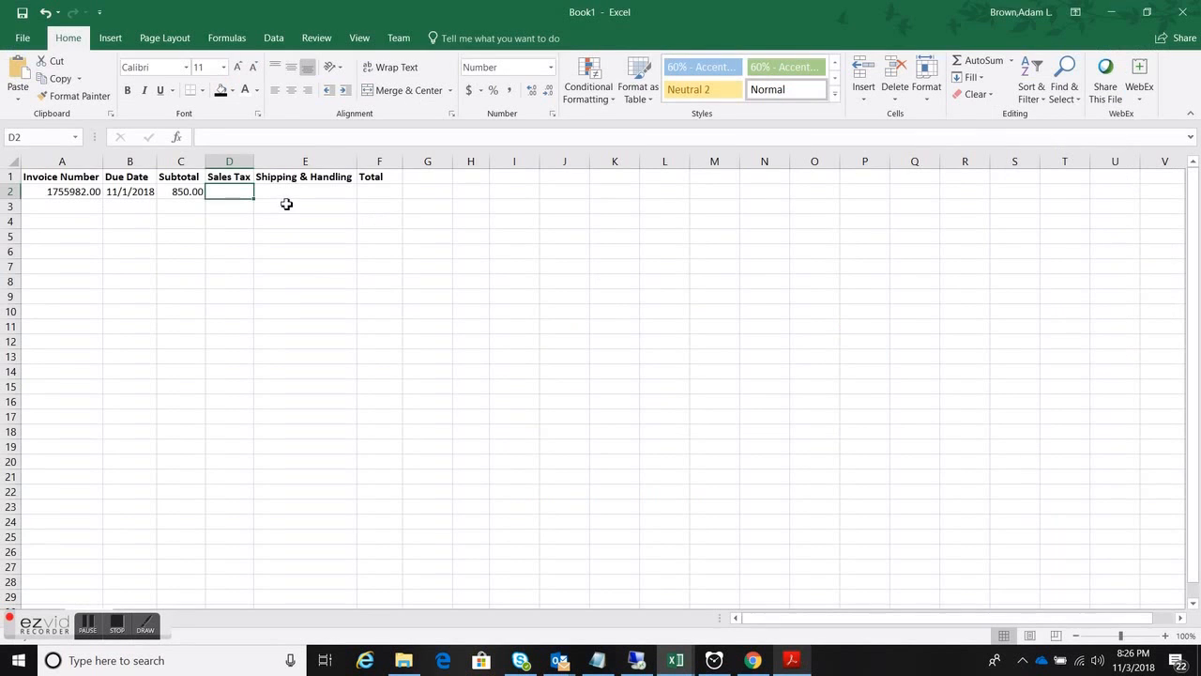
click(792, 660)
text(68)
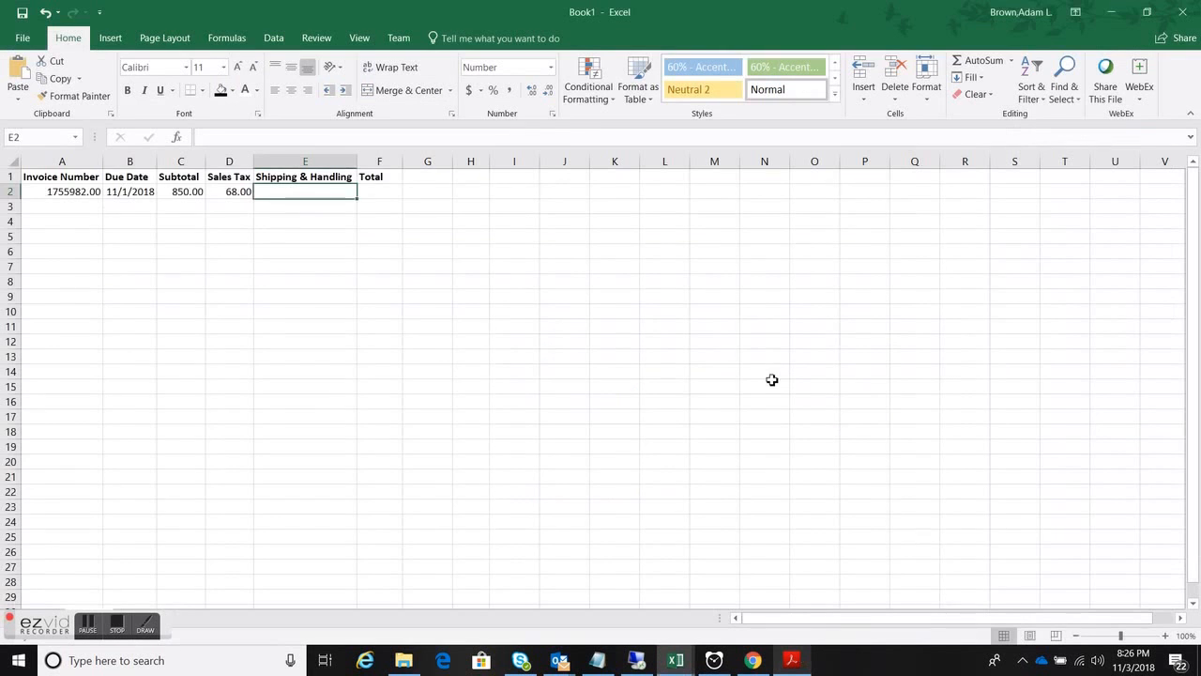
click(792, 661)
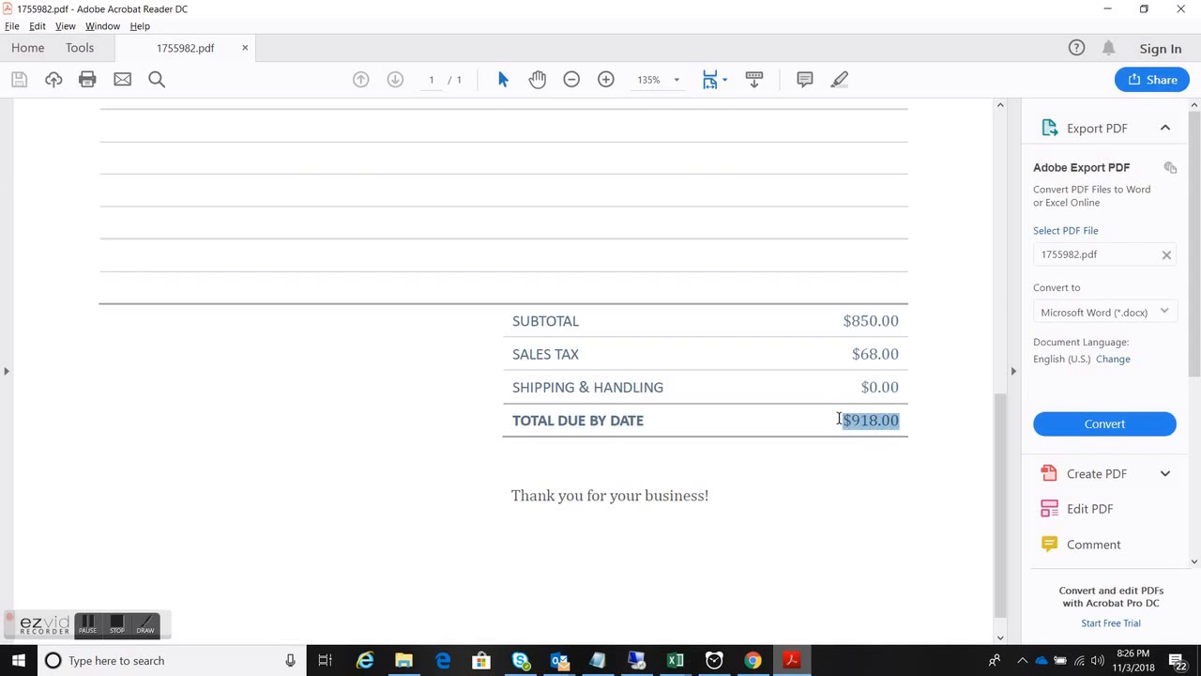
click(676, 661)
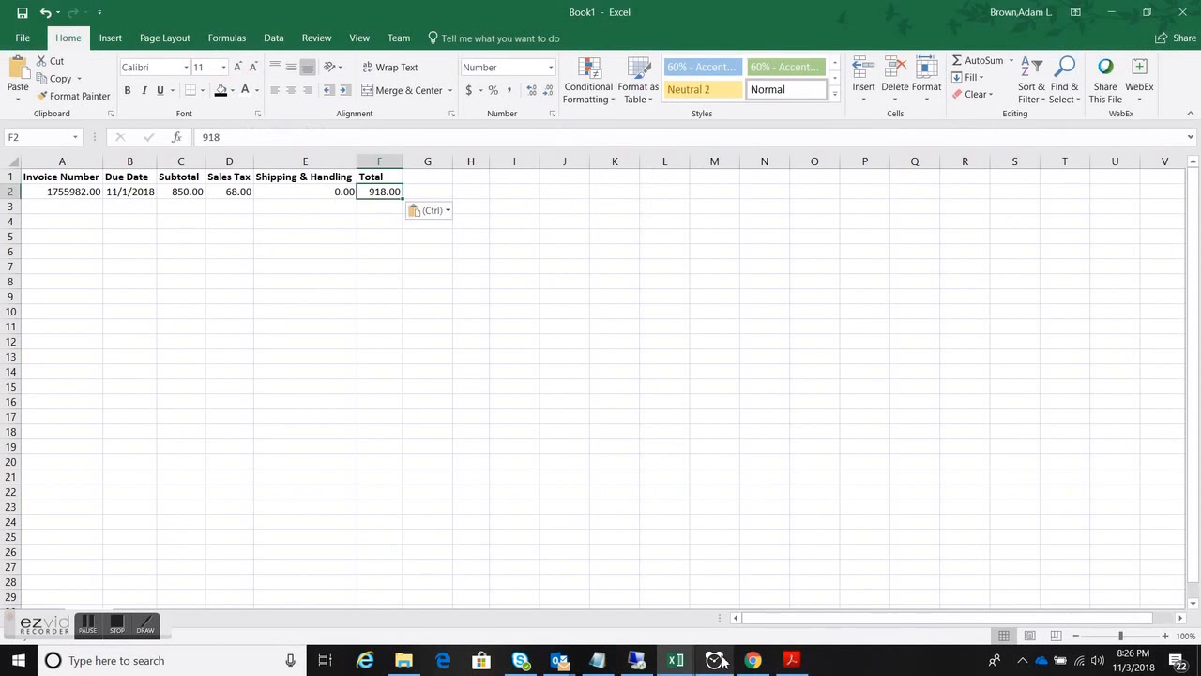
click(715, 660)
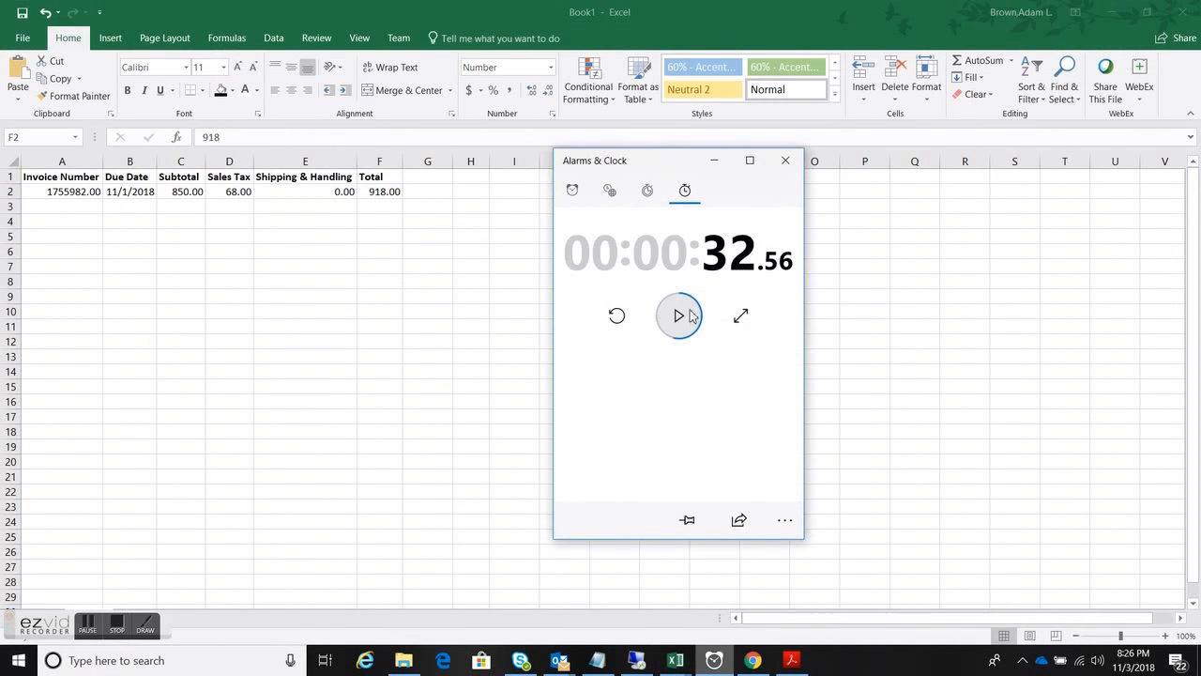
mouse_move(541, 293)
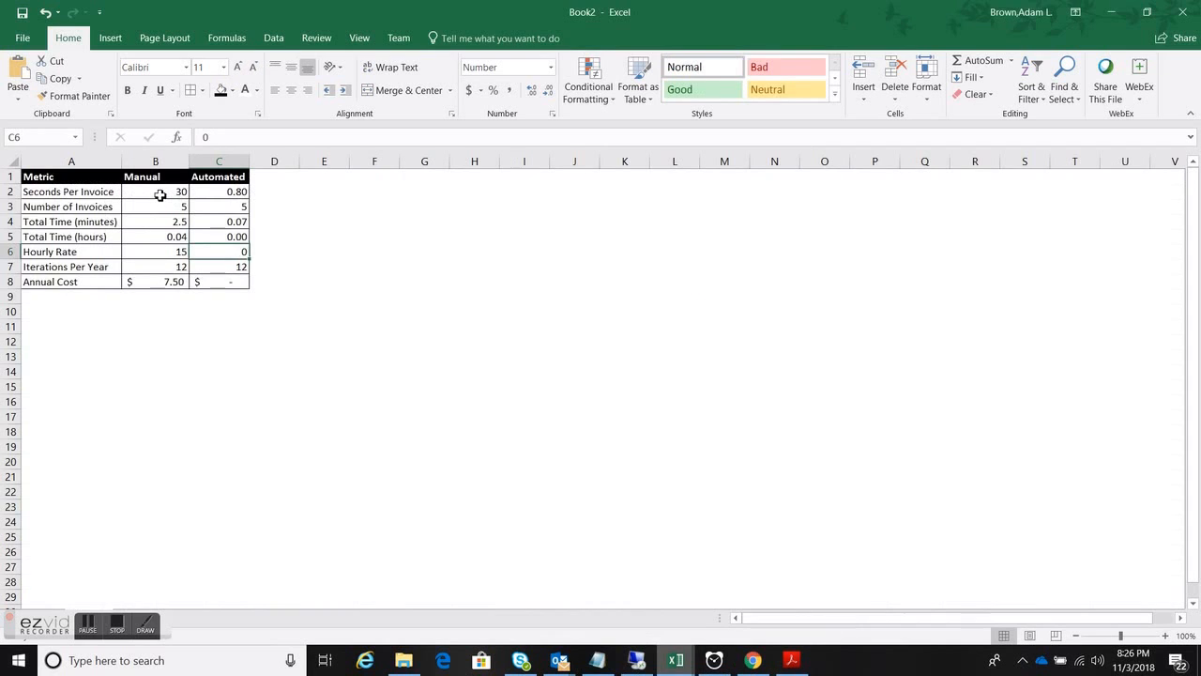
click(154, 191)
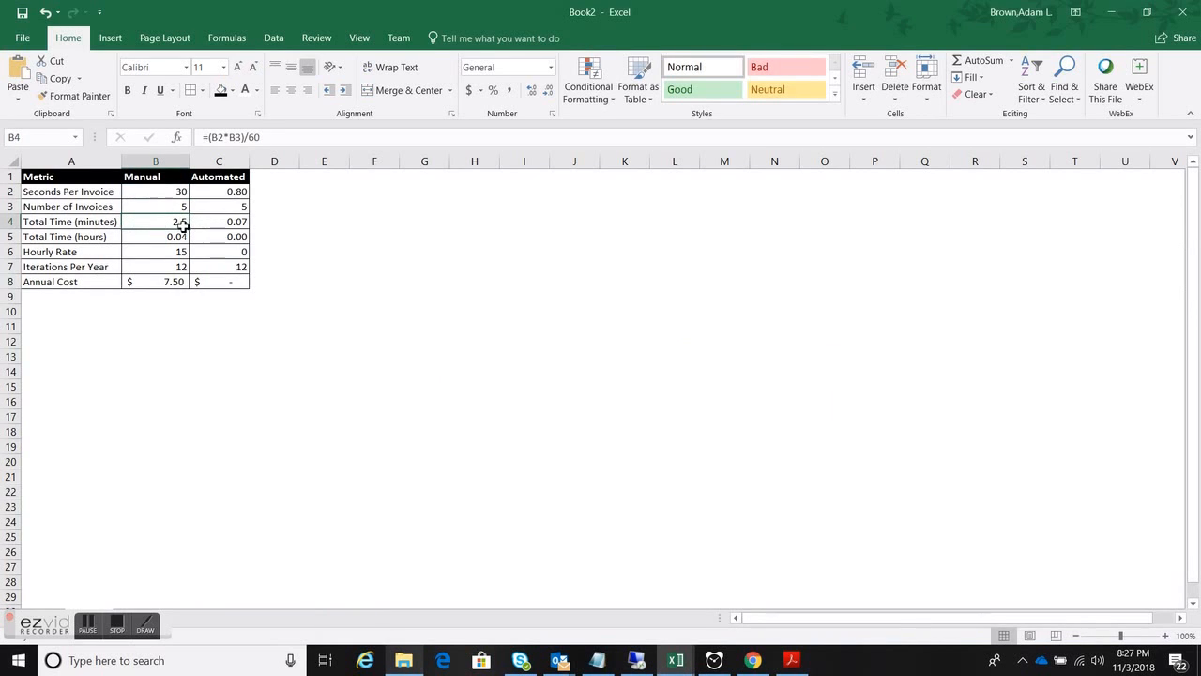
click(154, 251)
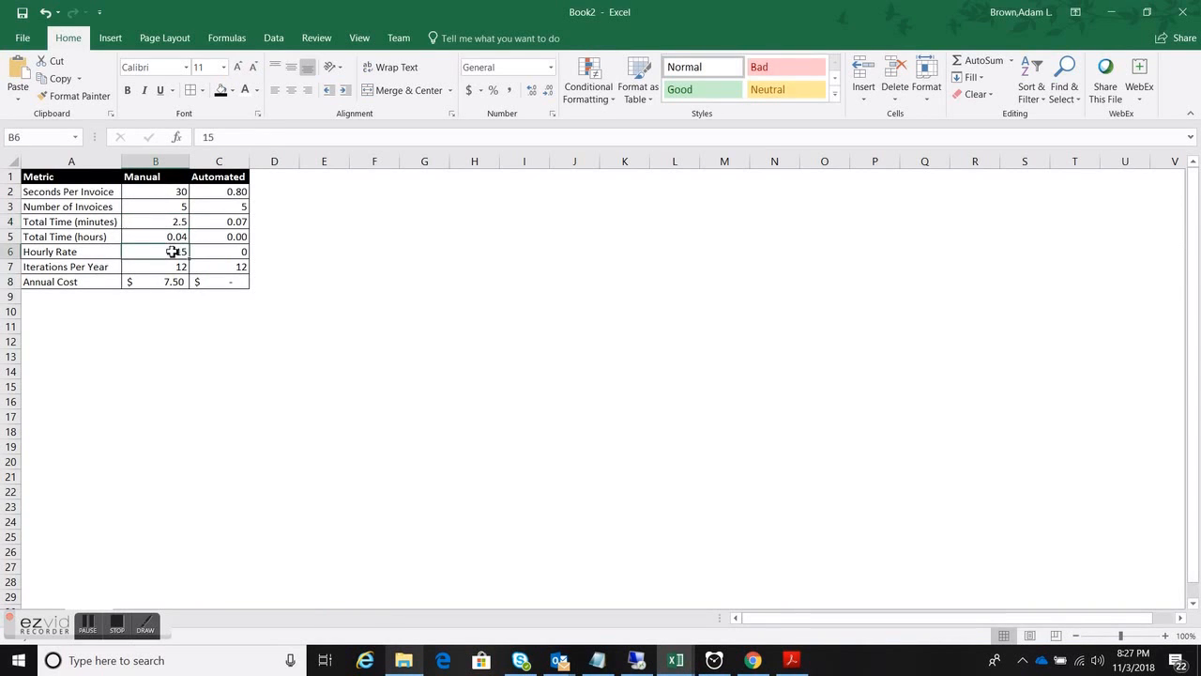
click(154, 251)
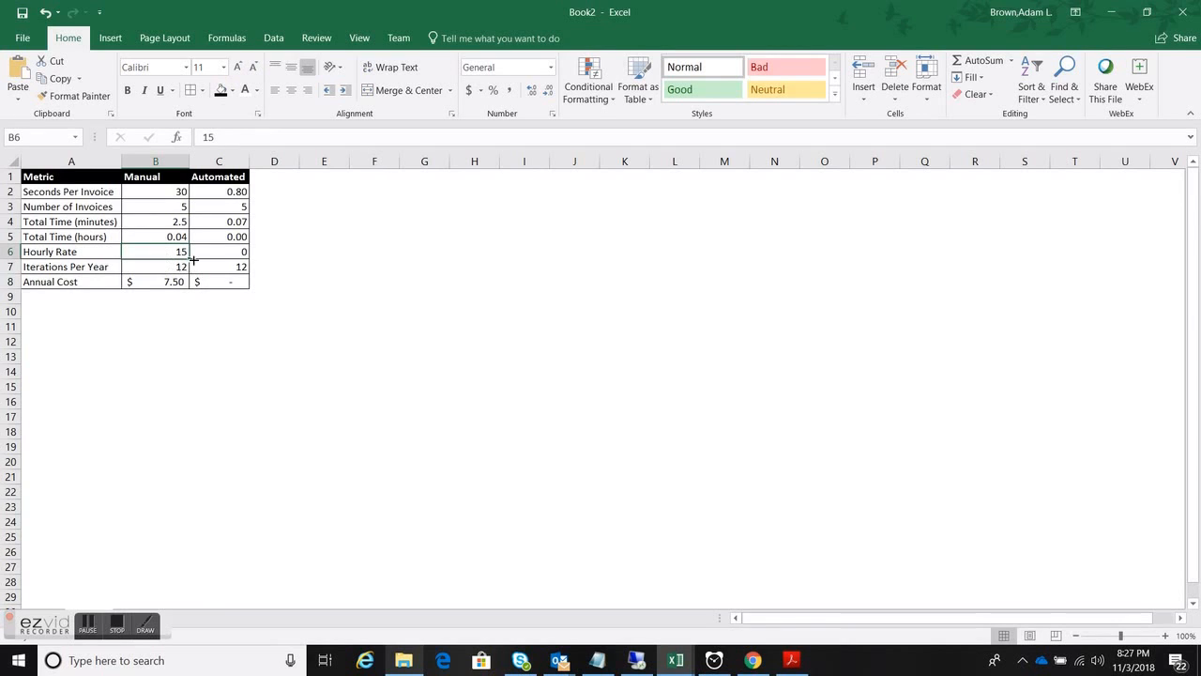
click(156, 267)
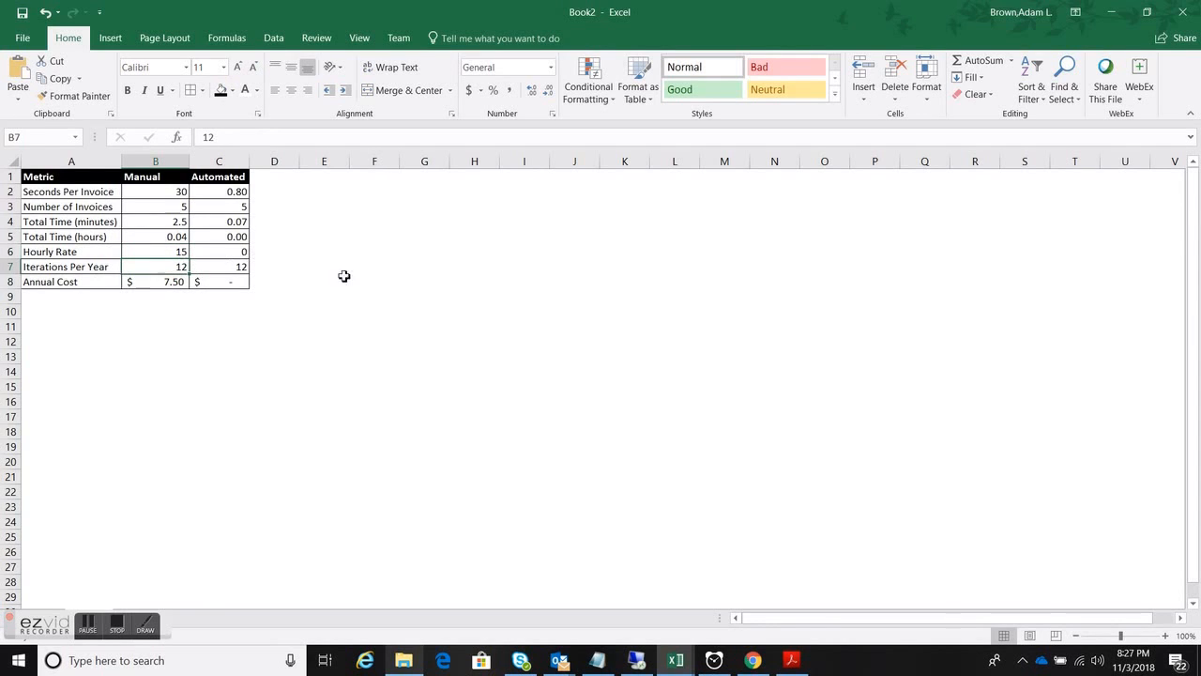
mouse_move(503, 353)
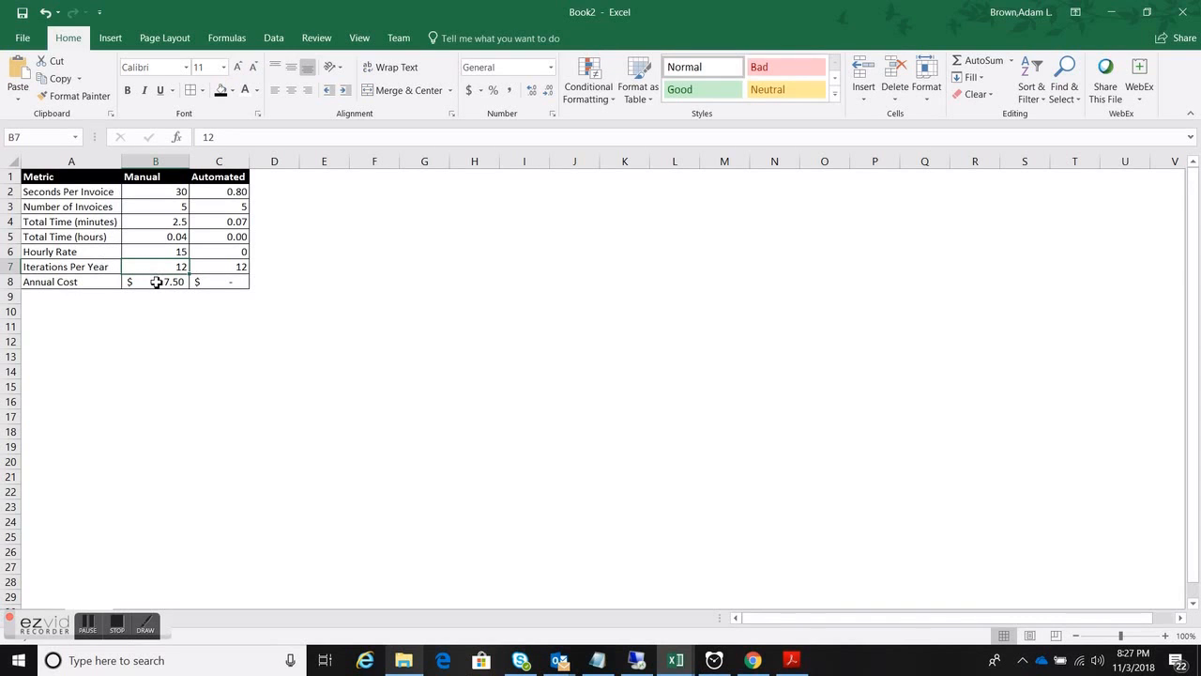
click(154, 282)
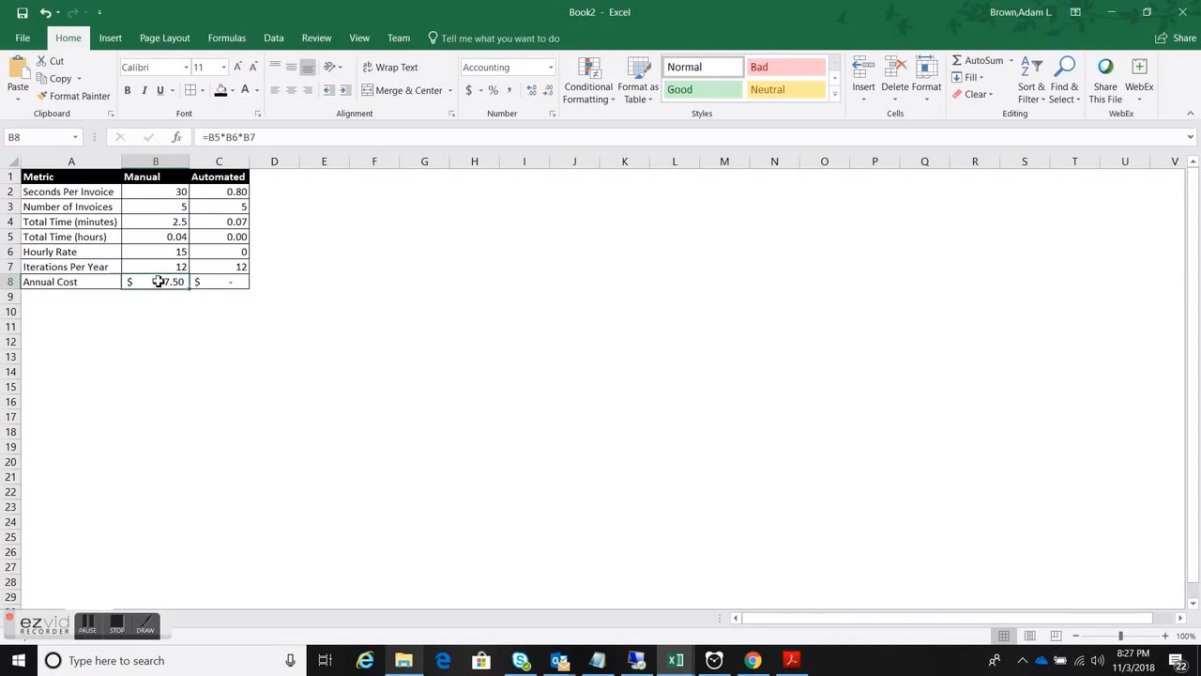
mouse_move(495, 548)
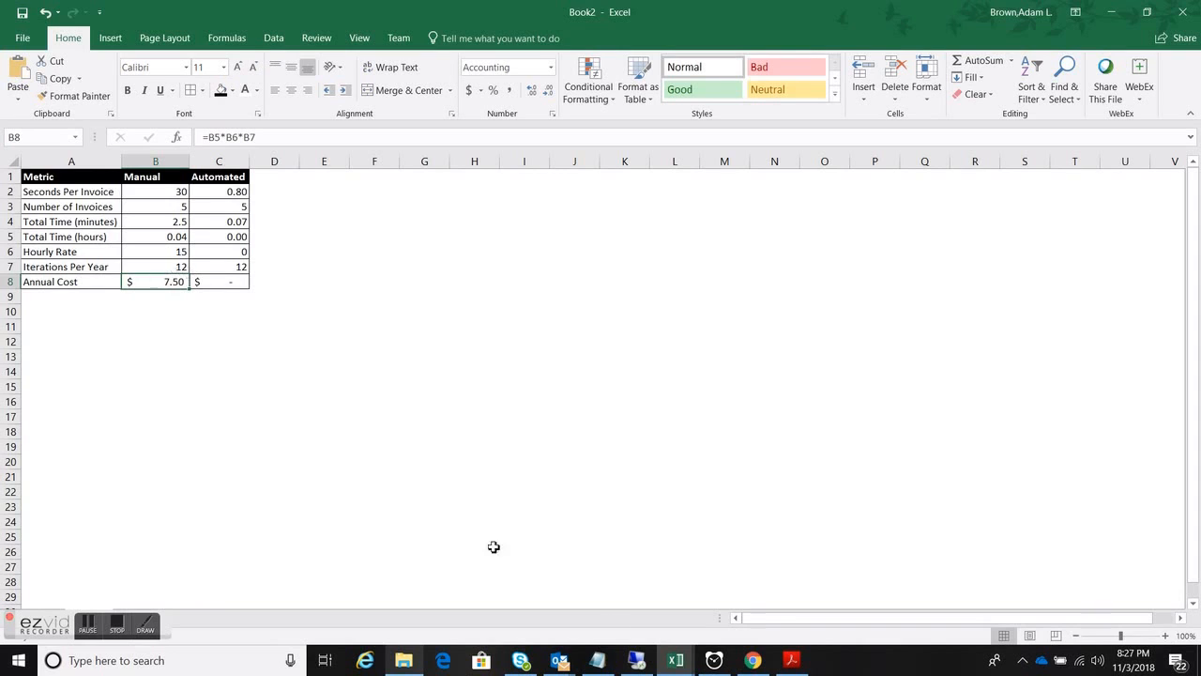
mouse_move(165, 285)
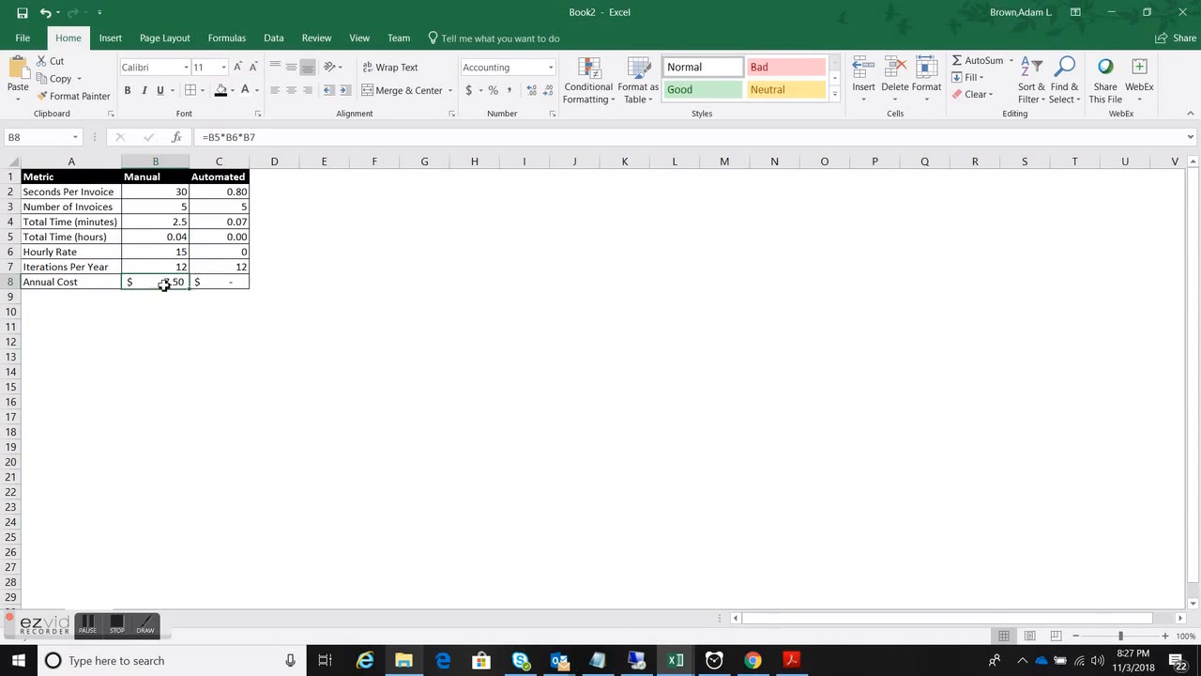
click(71, 282)
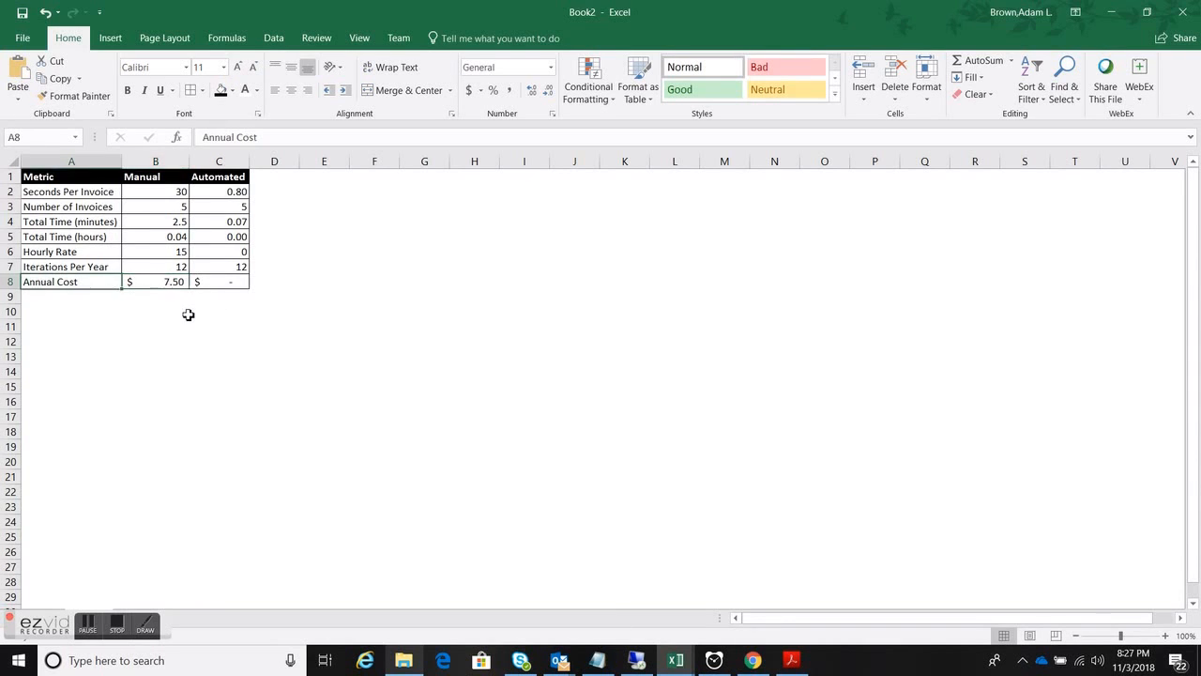
- Run the WinAutomation extraction filling Test.xlsx with five invoices and record =5/5 automated seconds per invoice
click(156, 282)
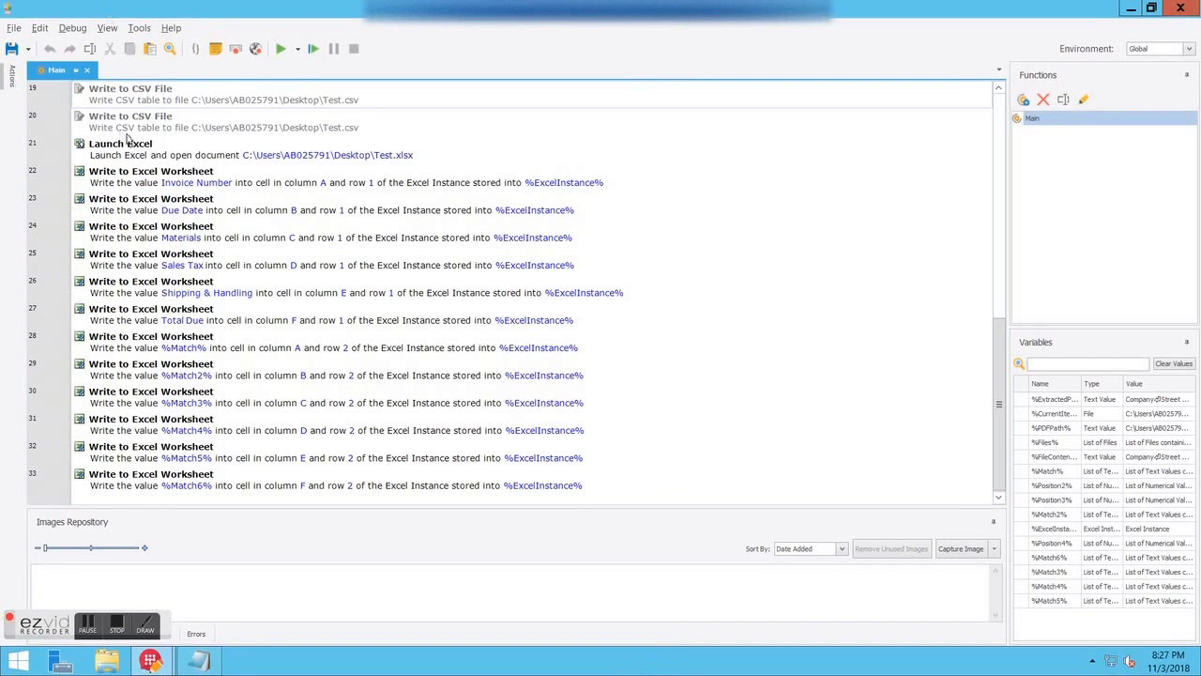
mouse_move(281, 49)
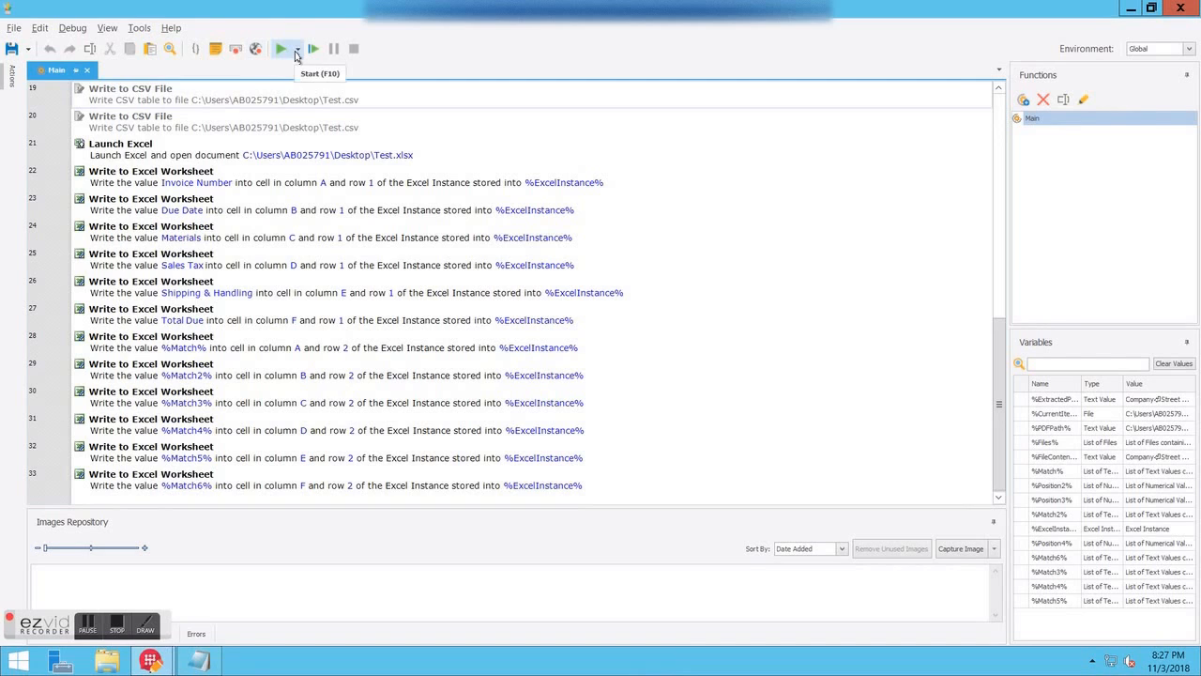
mouse_move(657, 196)
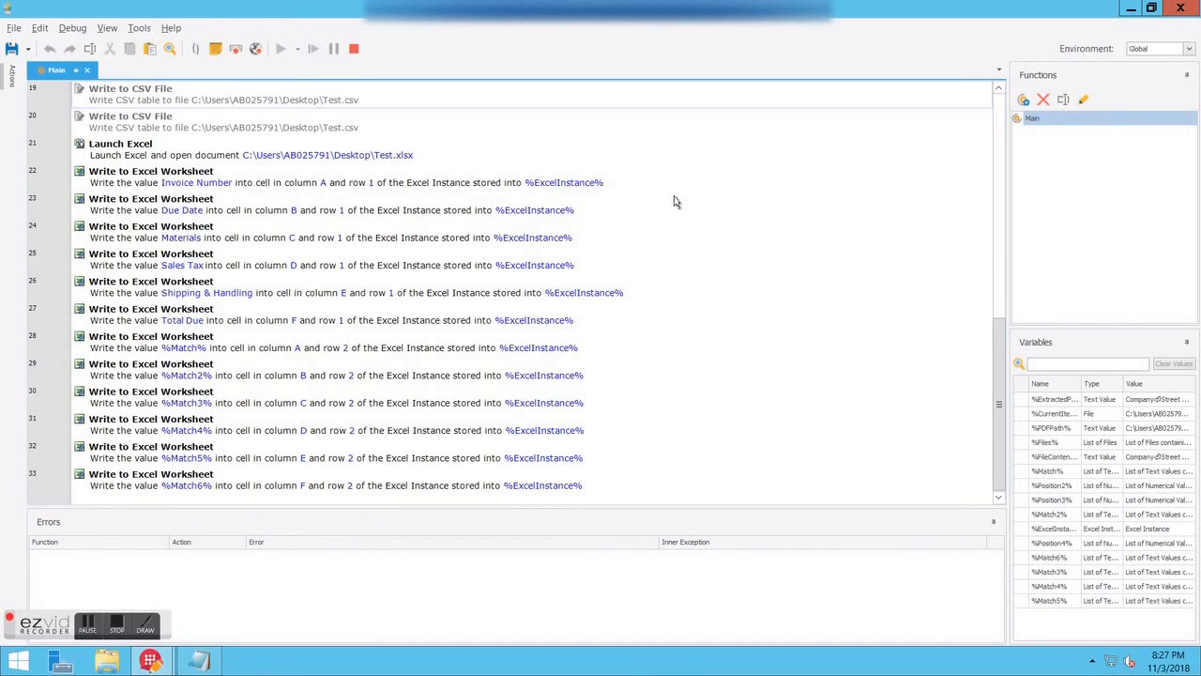
click(280, 49)
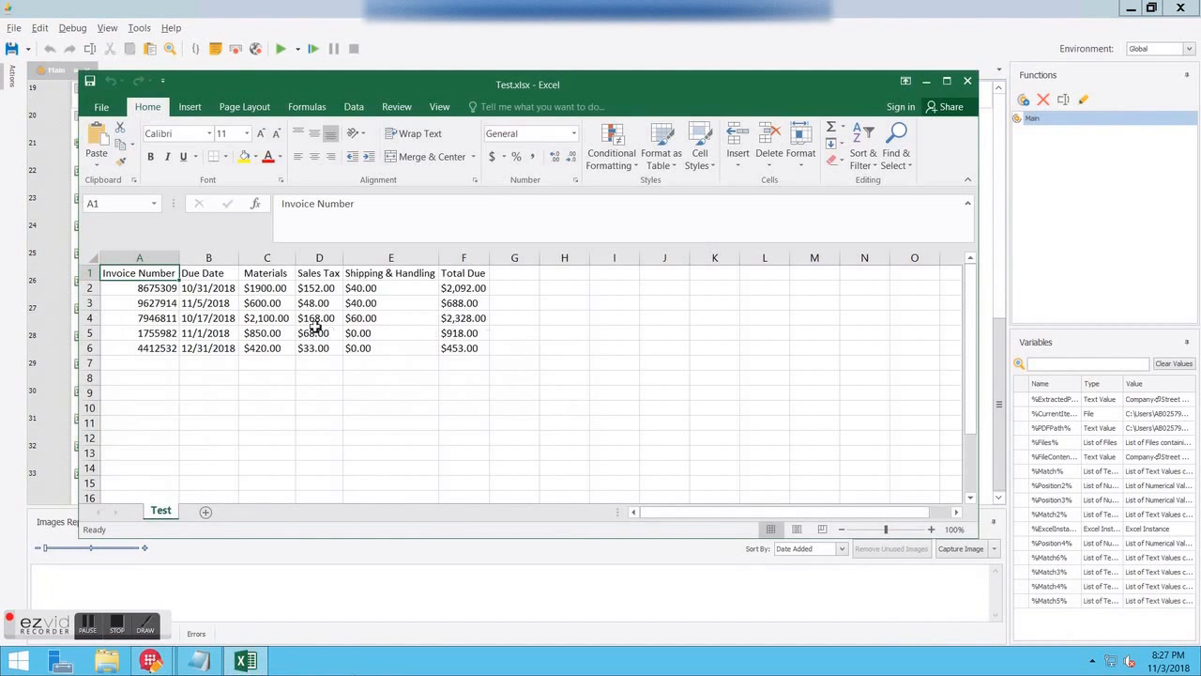
drag(139, 289, 462, 332)
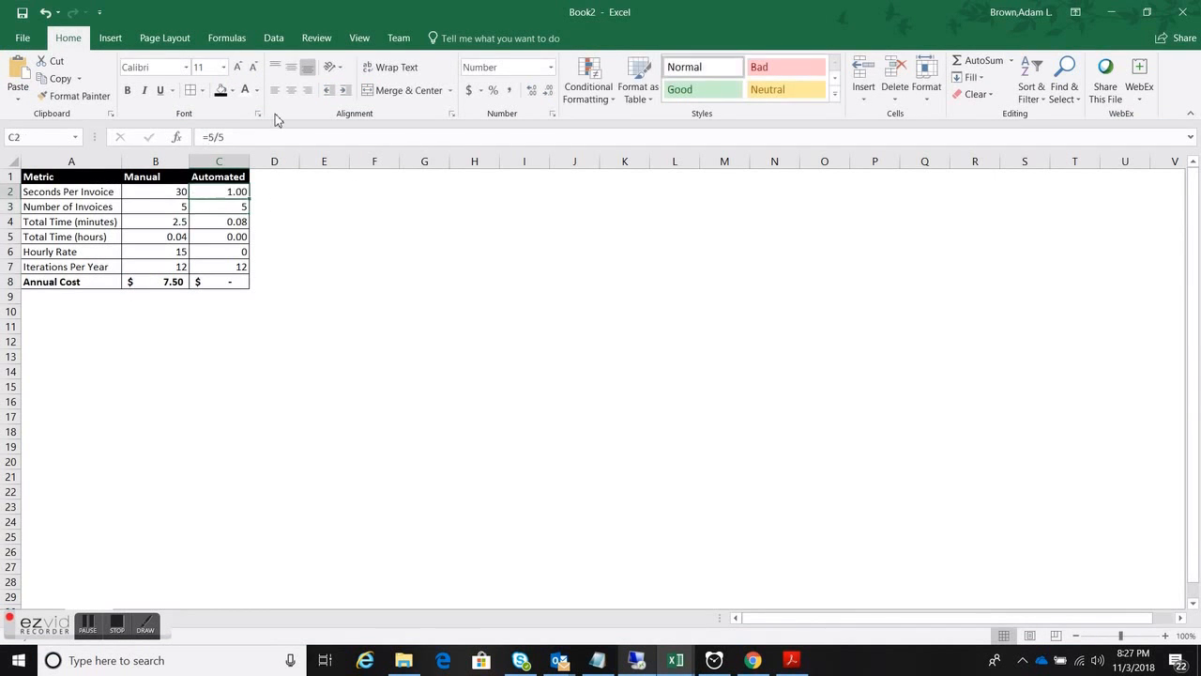
click(217, 206)
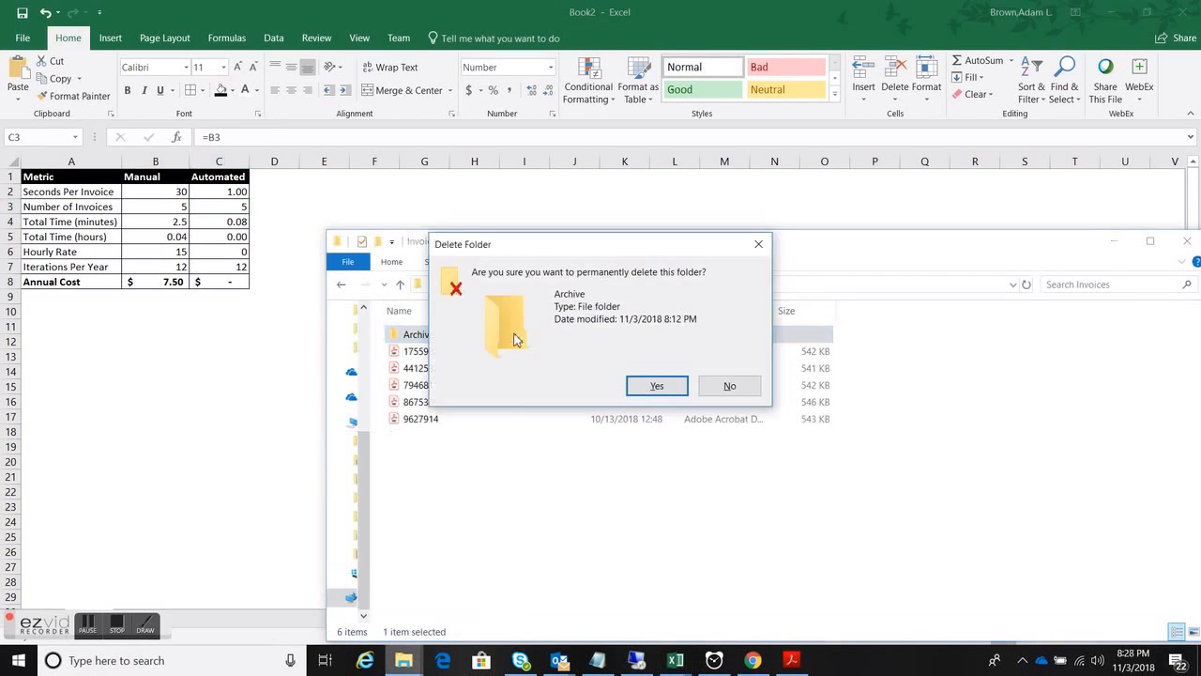
- Confirm permanently deleting the Archive folder from the invoices folder
click(657, 385)
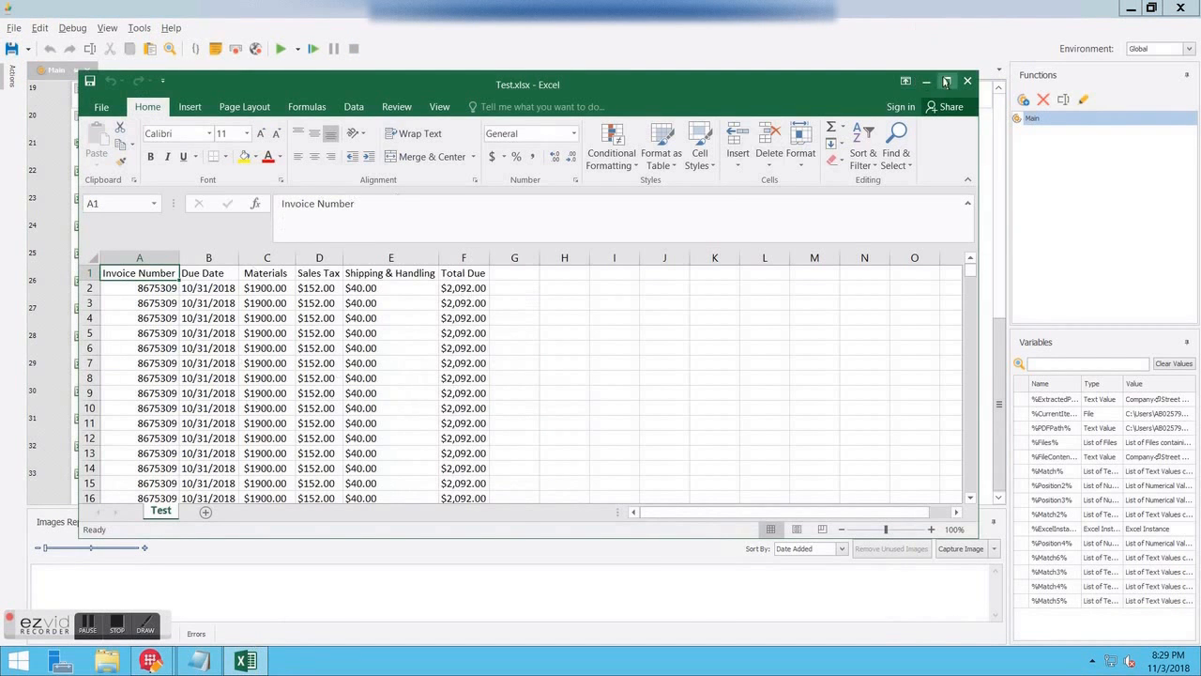
- Maximize Test.xlsx to confirm column A counts 320 invoices, then return to the cost sheet
click(946, 83)
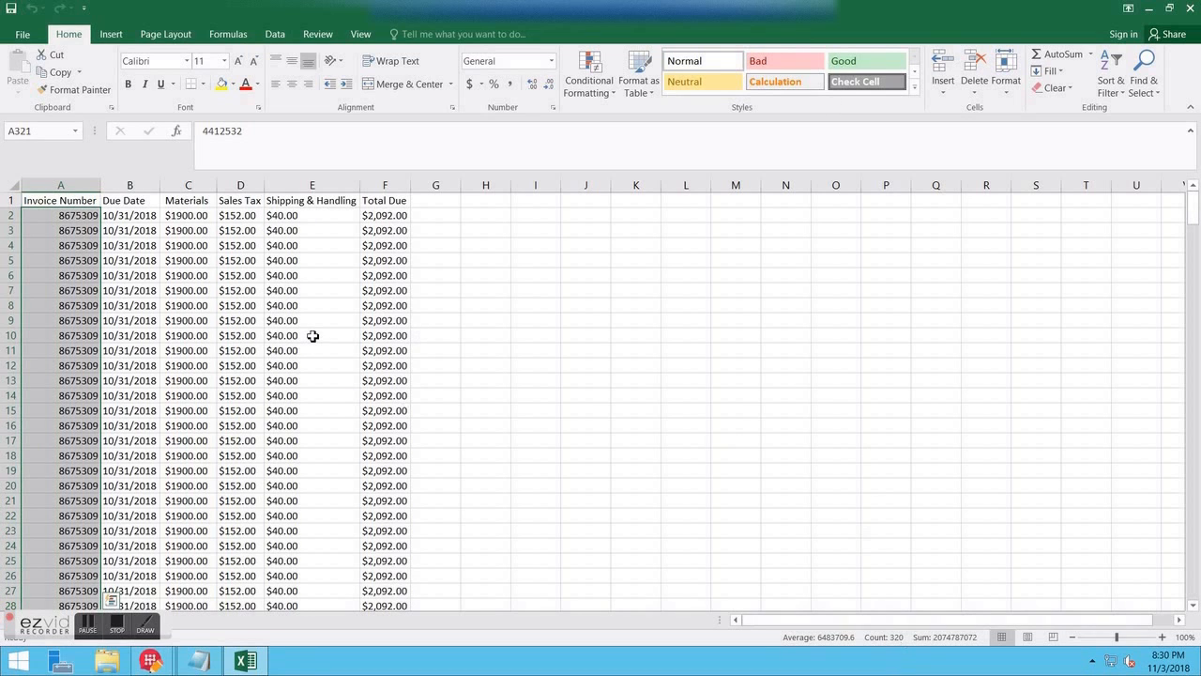
click(60, 199)
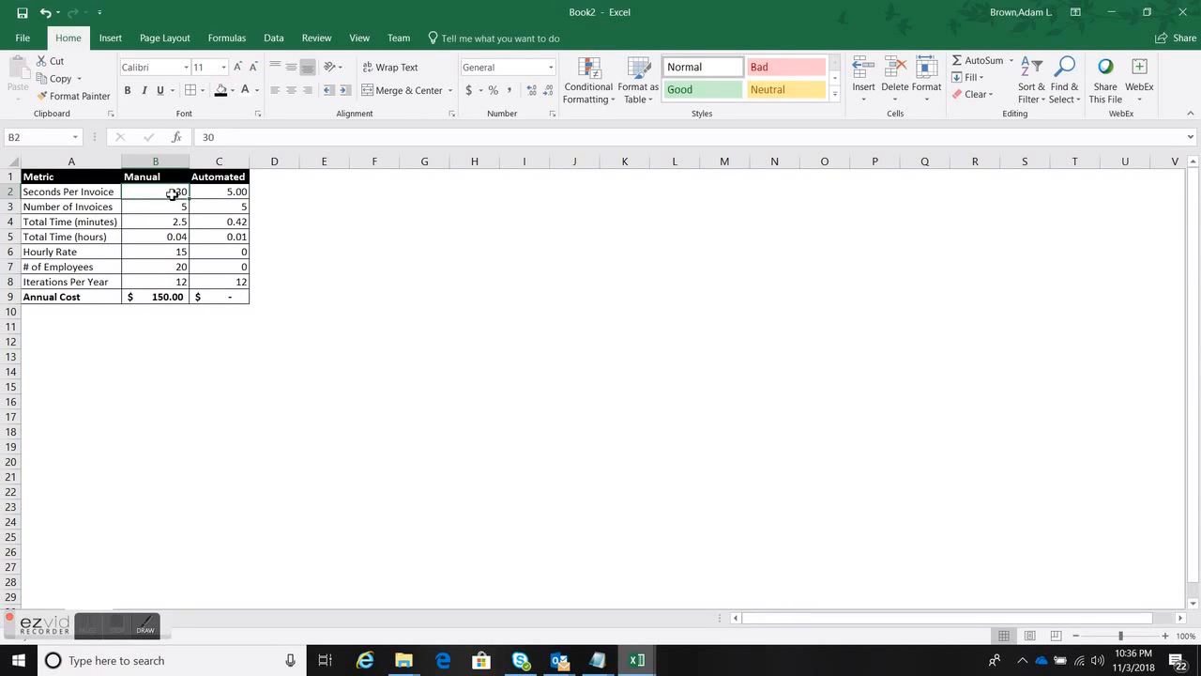
- Set the manual number of invoices to 320, raising the annual cost to $9,600.00
click(154, 206)
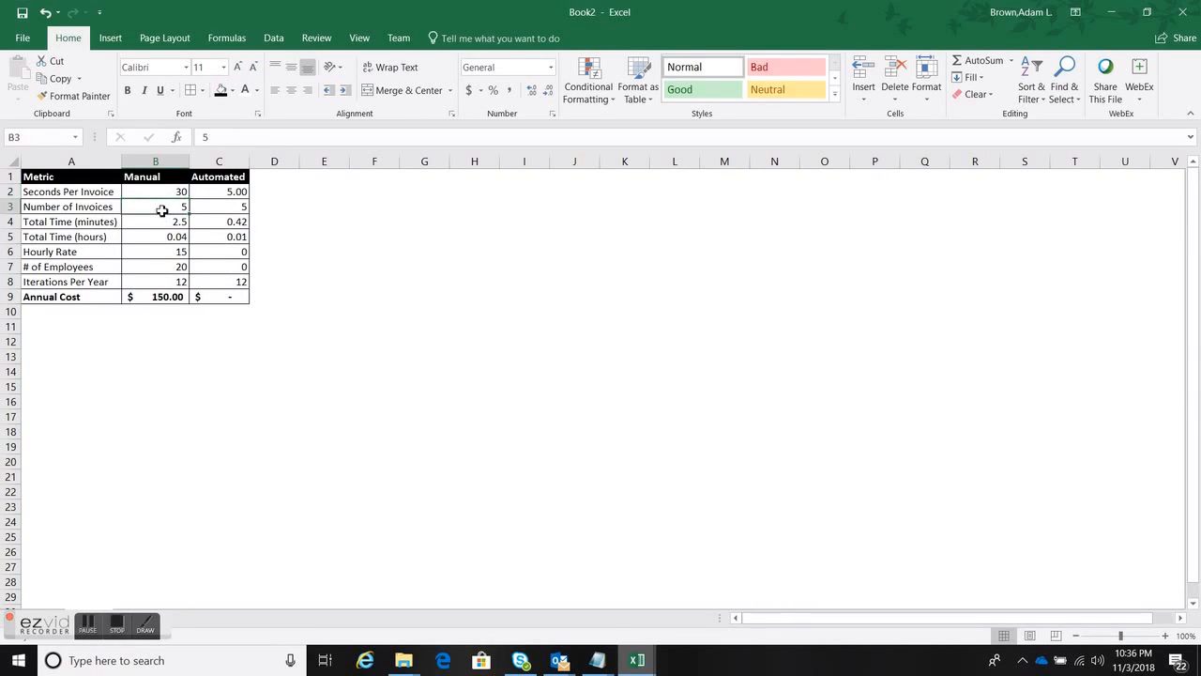
text(320)
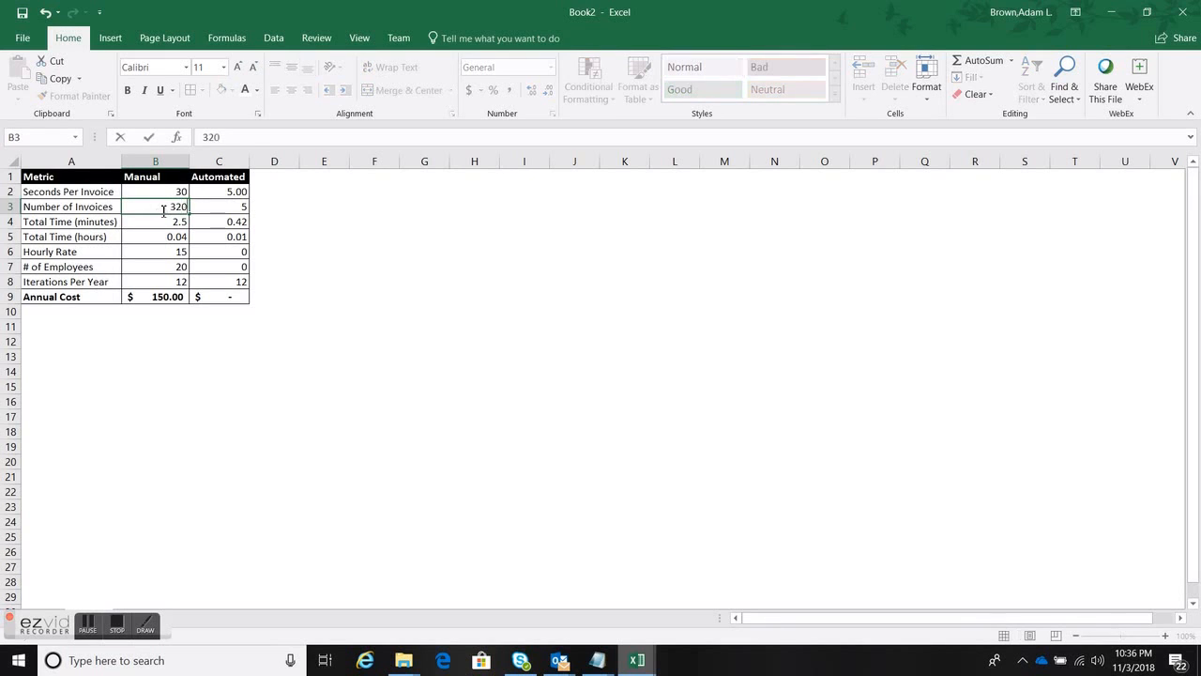
click(218, 192)
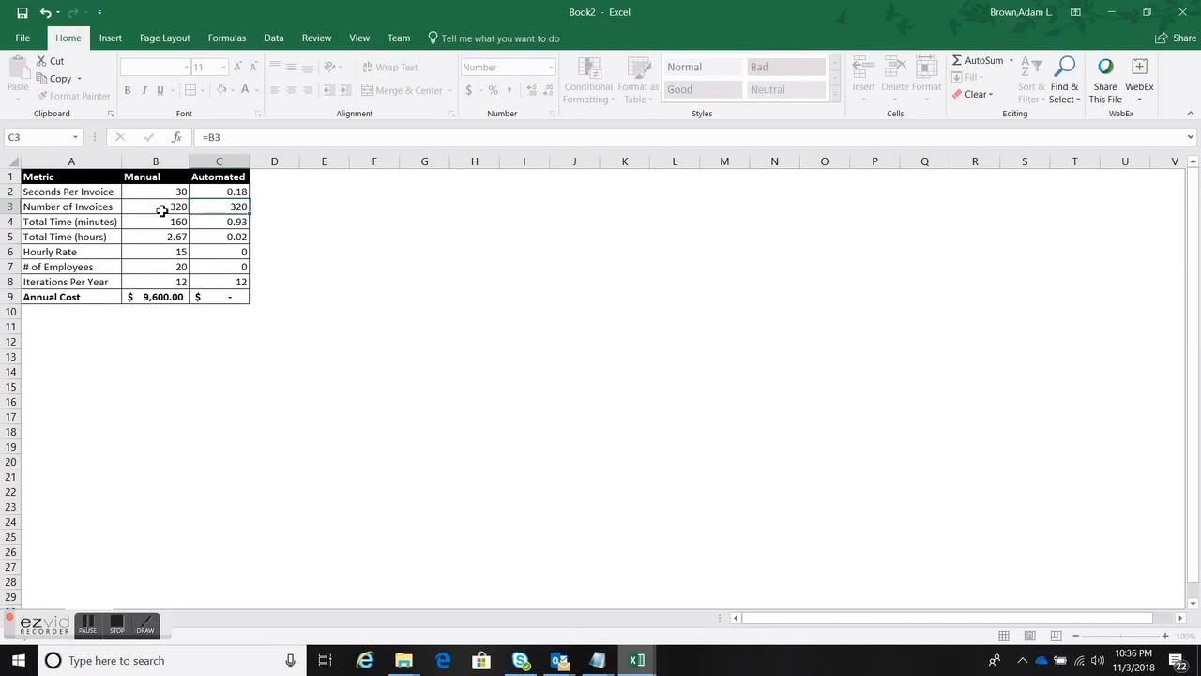
- Review the total minutes, employees, iterations and annual cost formulas, then bring up the nSpire Automation website
click(154, 221)
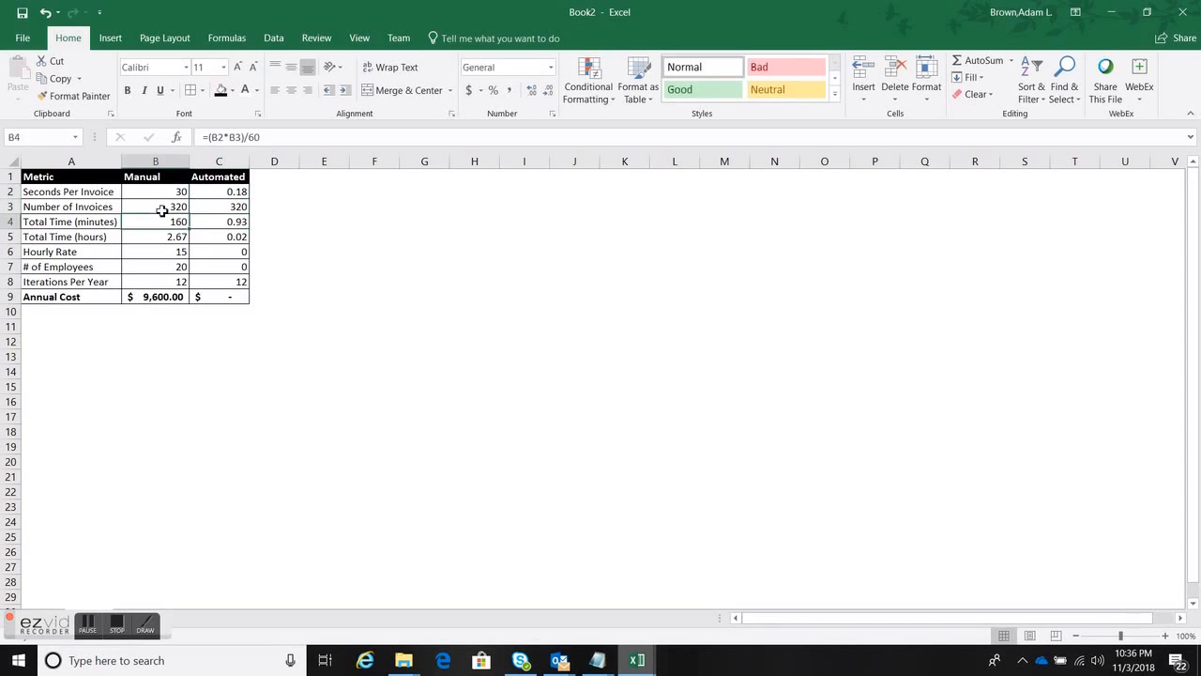
click(71, 267)
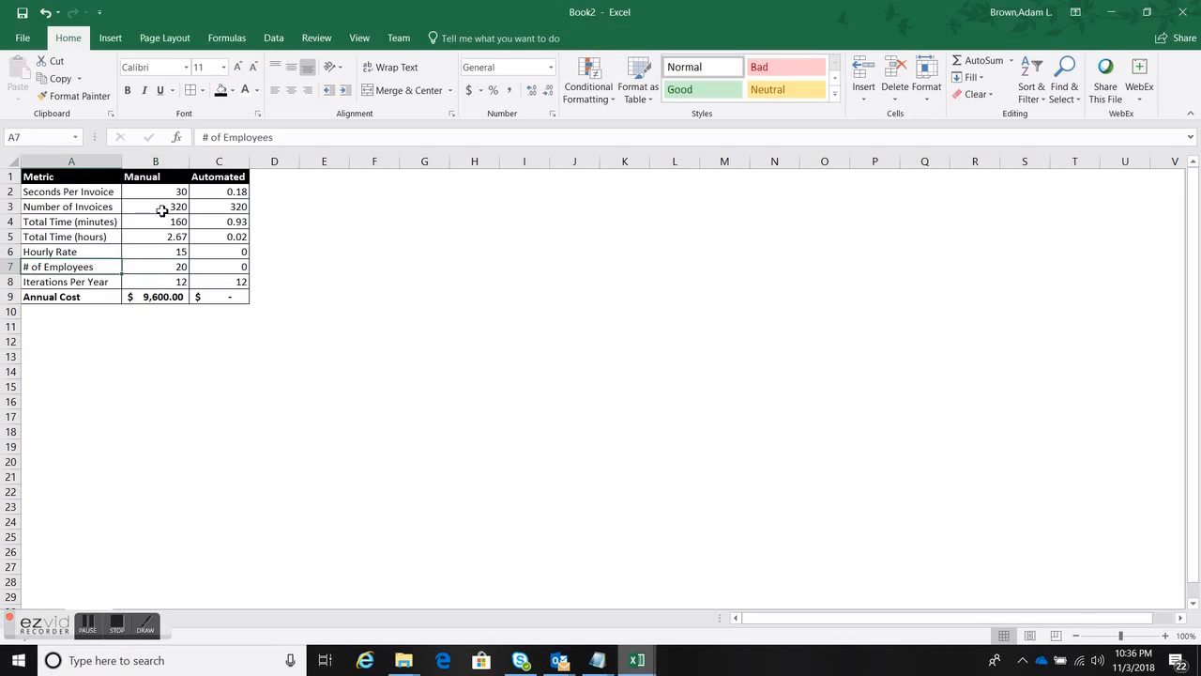
click(156, 281)
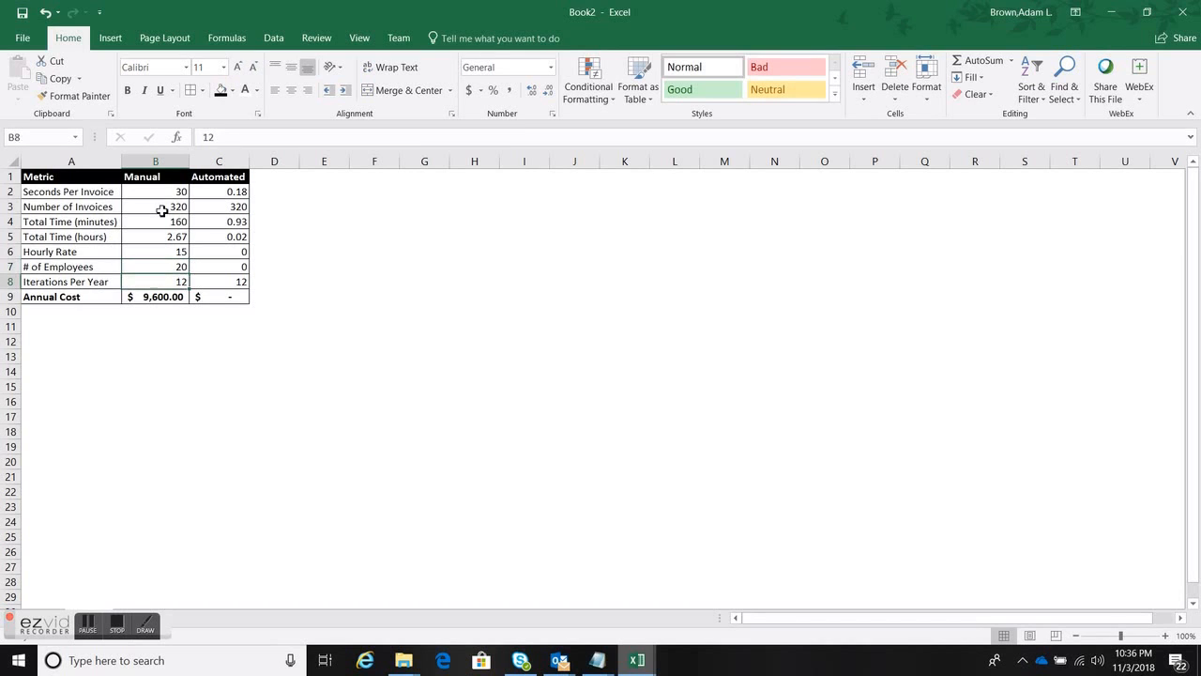
click(156, 297)
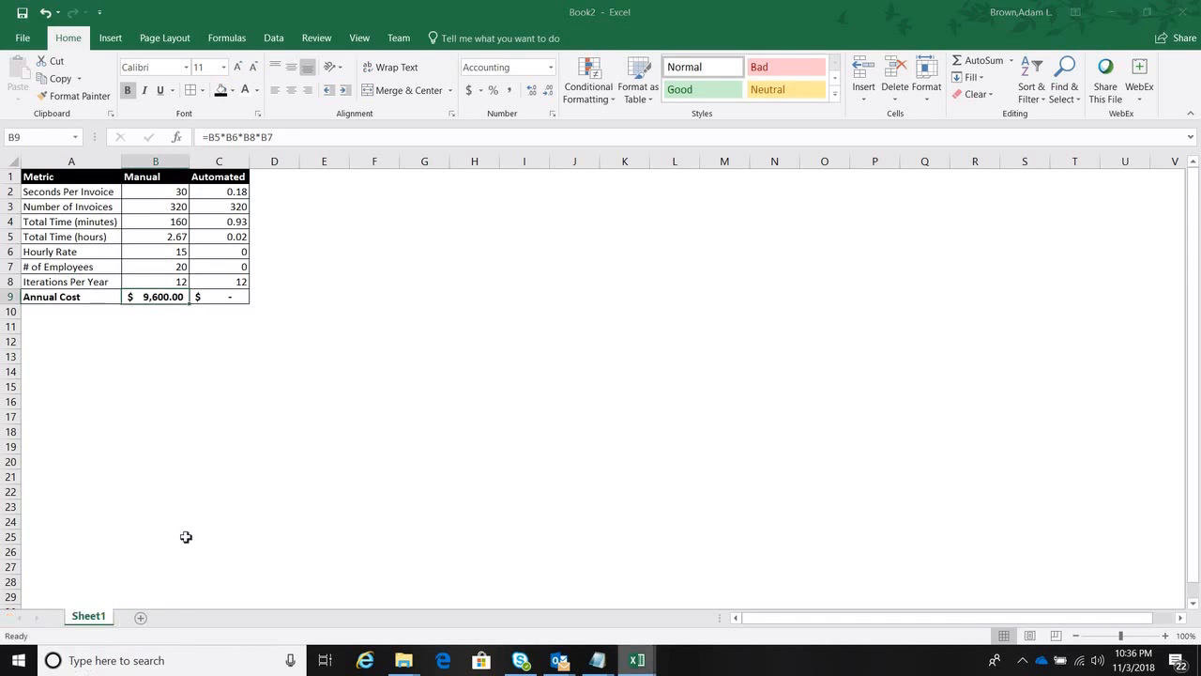
click(676, 661)
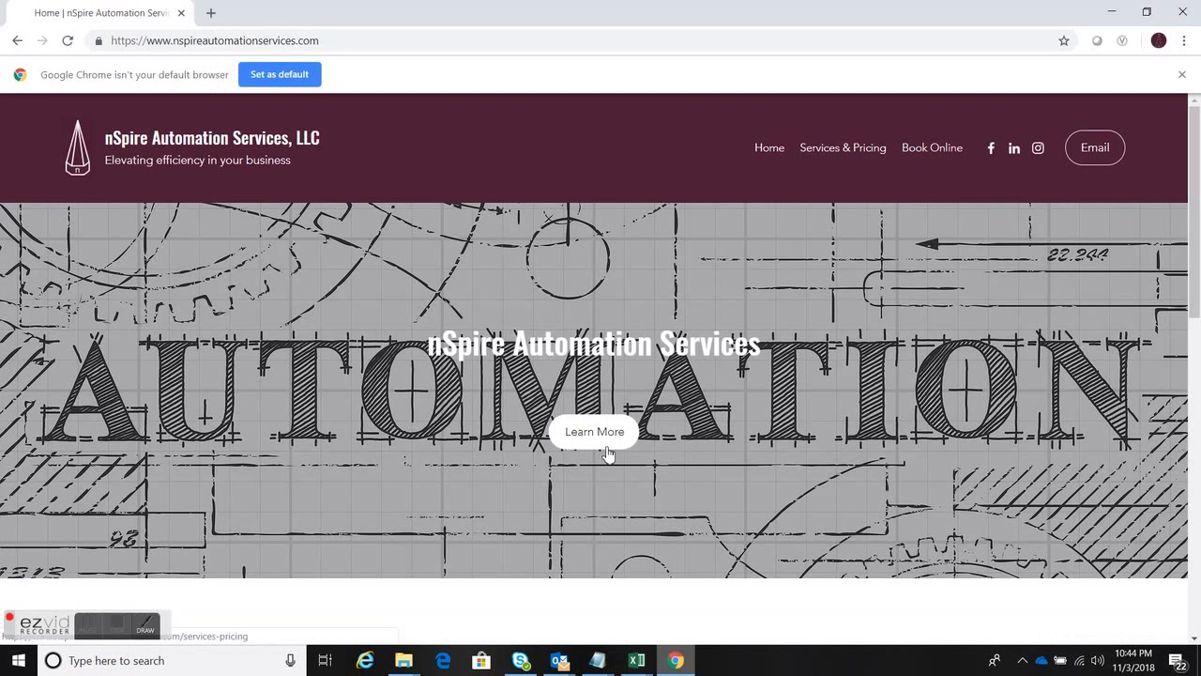